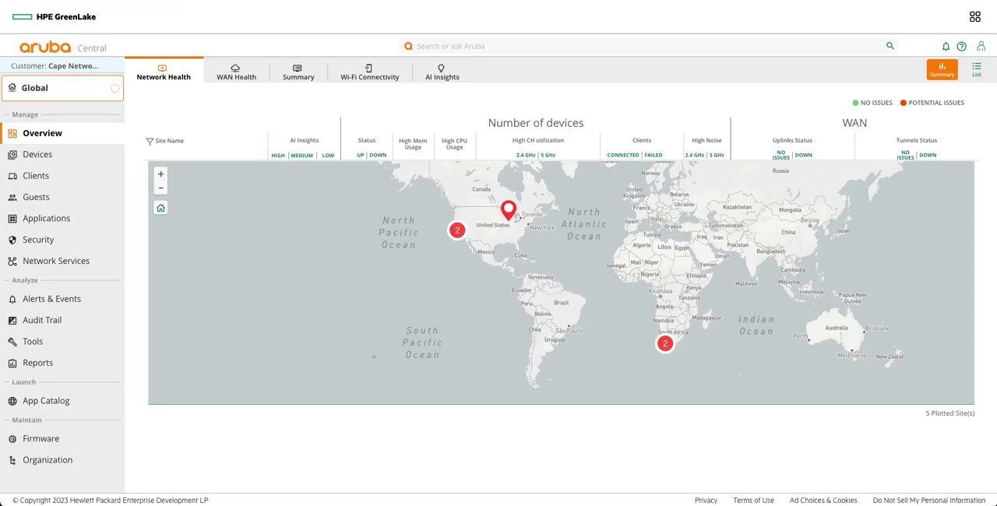
mouse_move(209, 15)
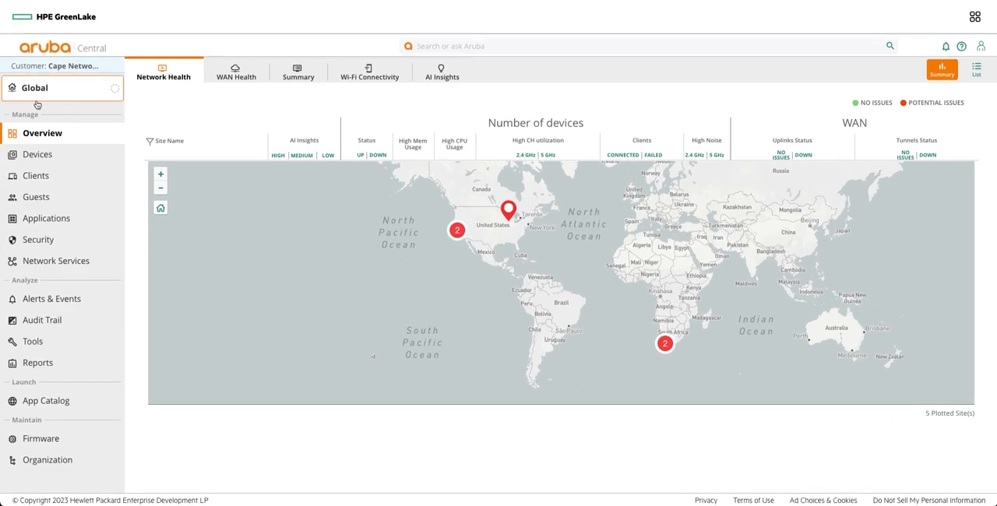
Step: Switch the Central scope from Global to the AOS10 group
click(62, 87)
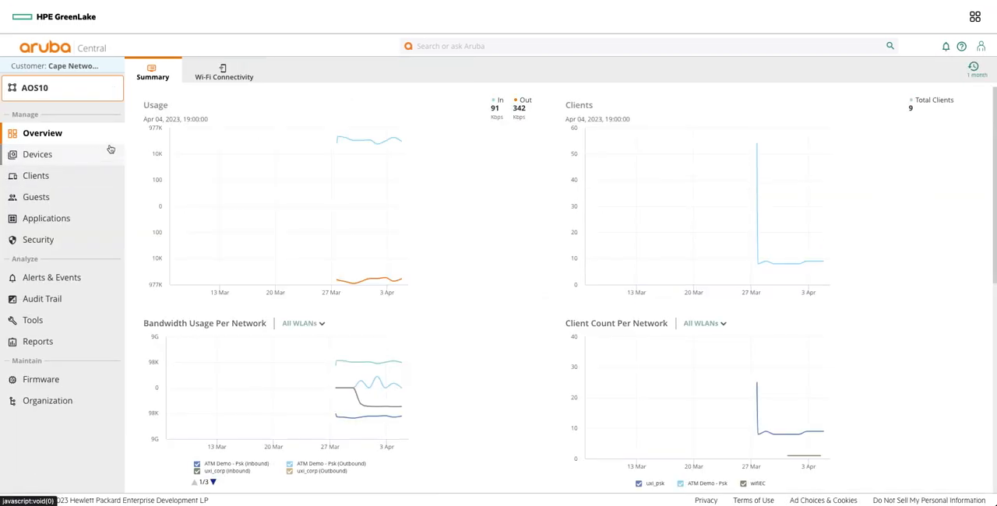
Step: Go to the access point configuration's WLANs list
click(37, 155)
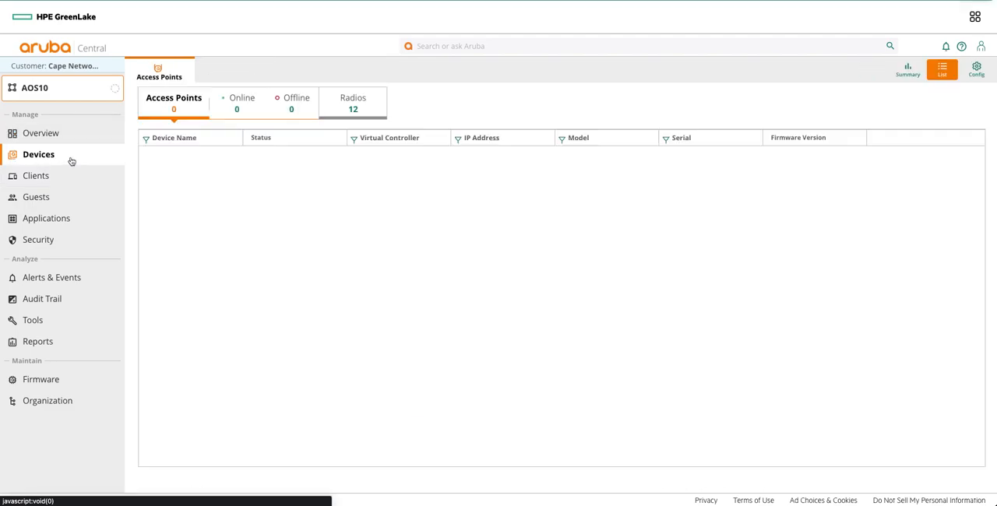
click(976, 69)
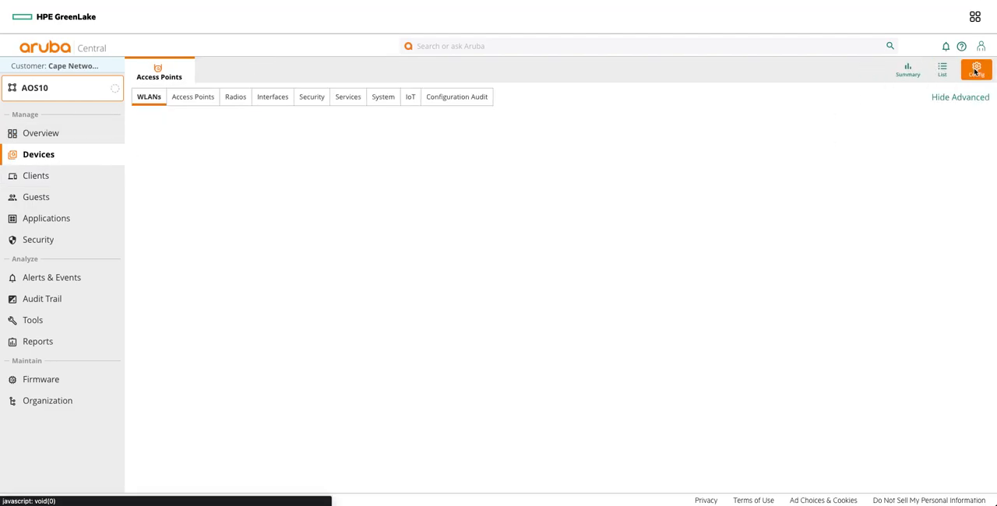
click(193, 97)
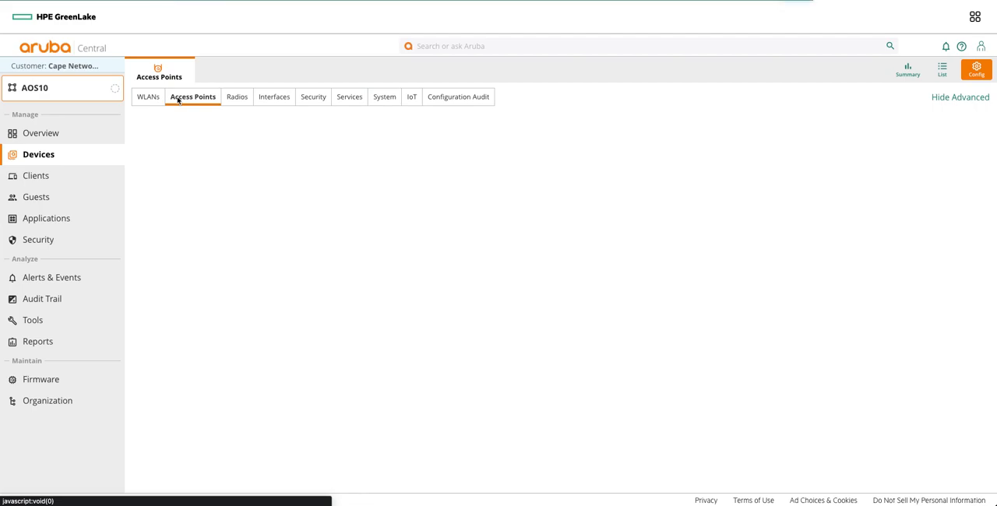
click(149, 97)
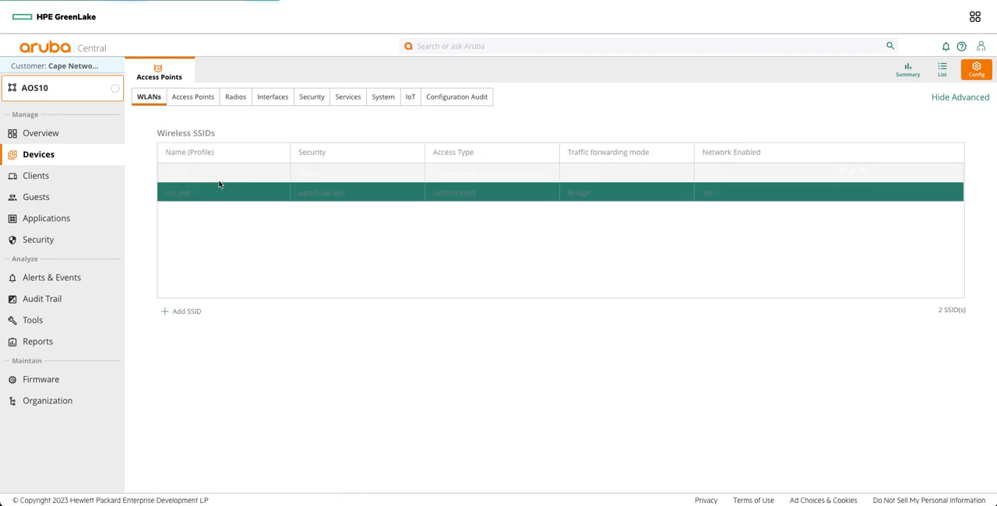
Step: Review wifiEC's VLAN and security settings, keeping DPP key management, and view its summary
click(223, 173)
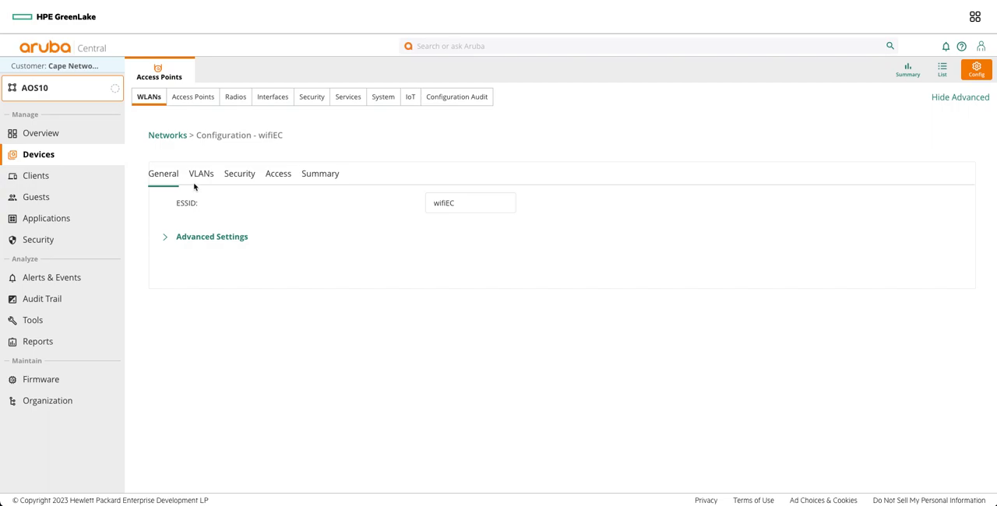
click(201, 173)
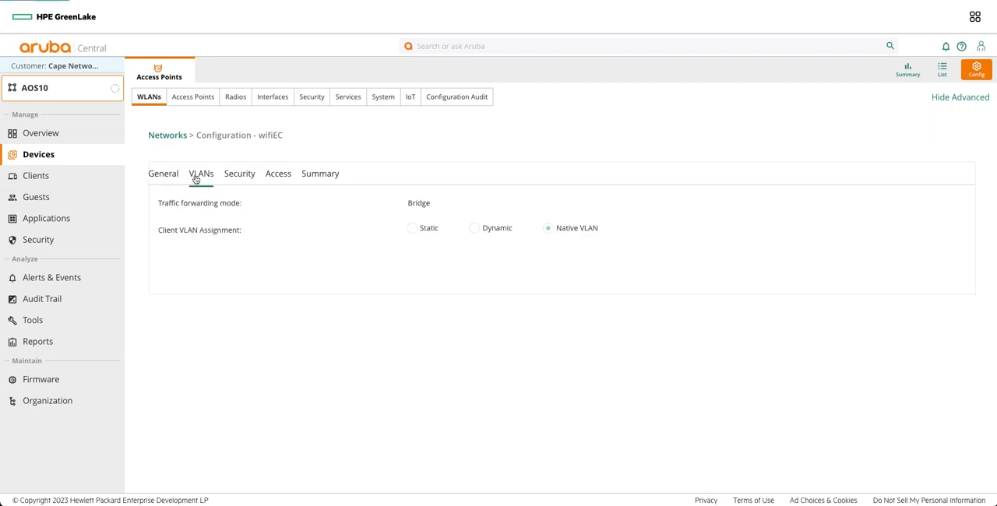
mouse_move(362, 247)
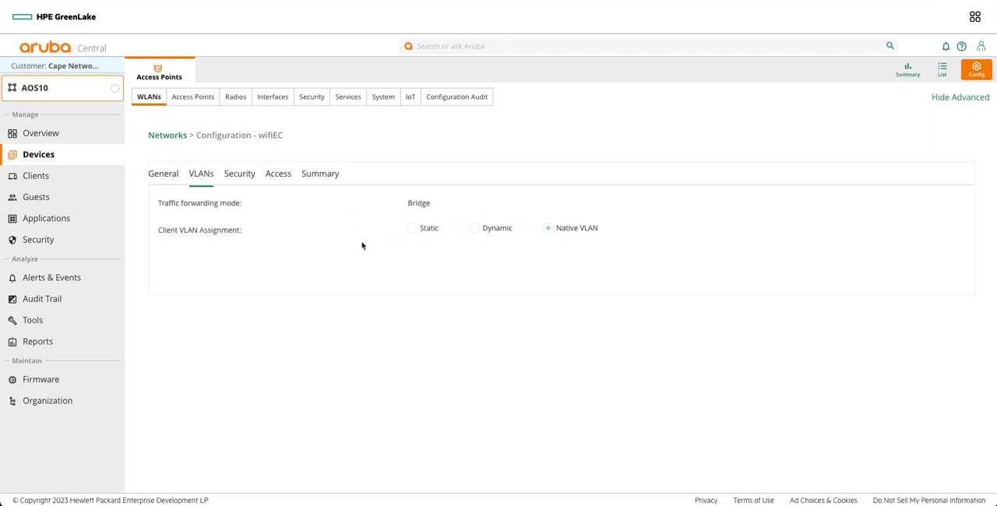
click(239, 173)
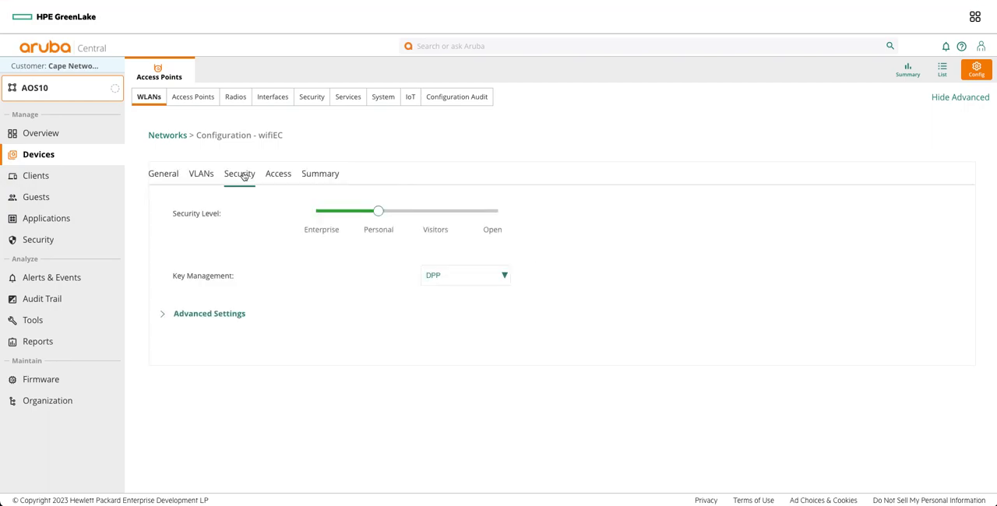
click(465, 275)
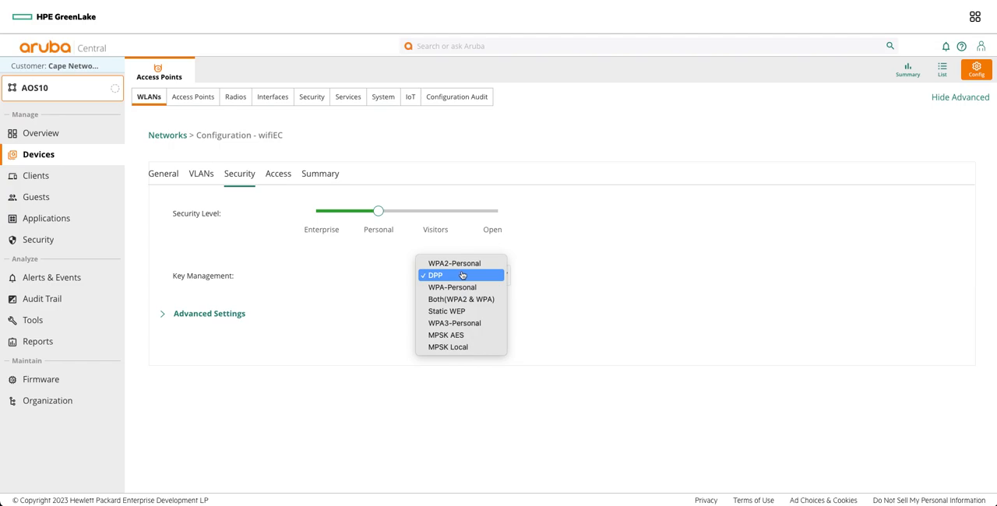
click(435, 275)
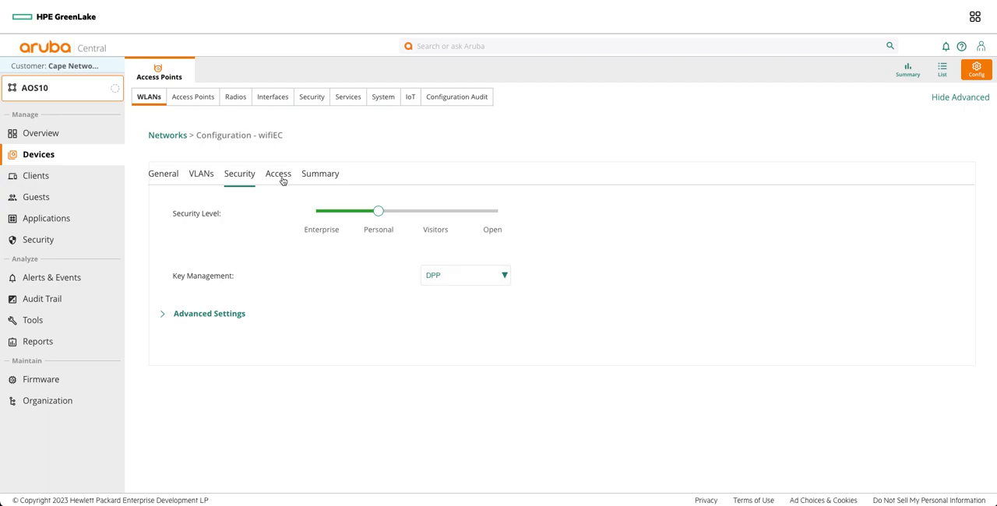
click(321, 173)
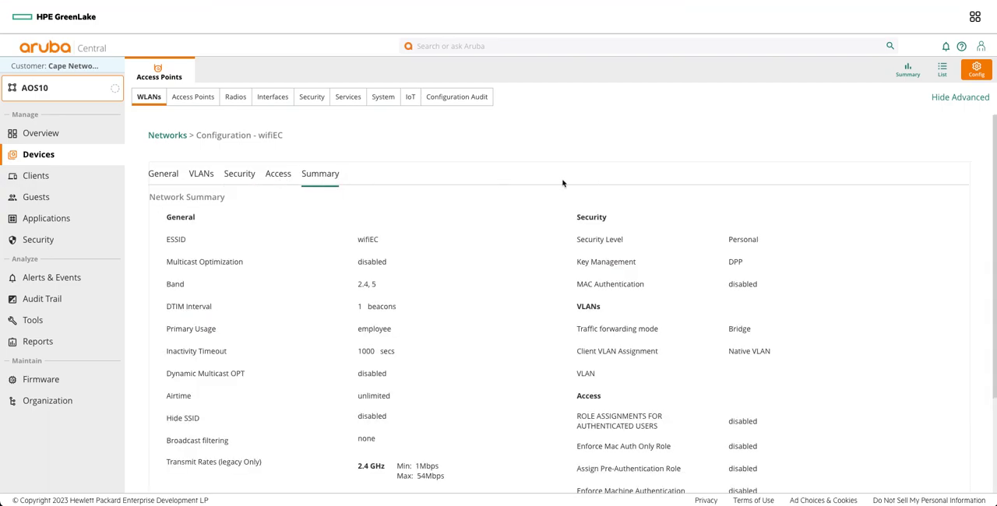
mouse_move(592, 180)
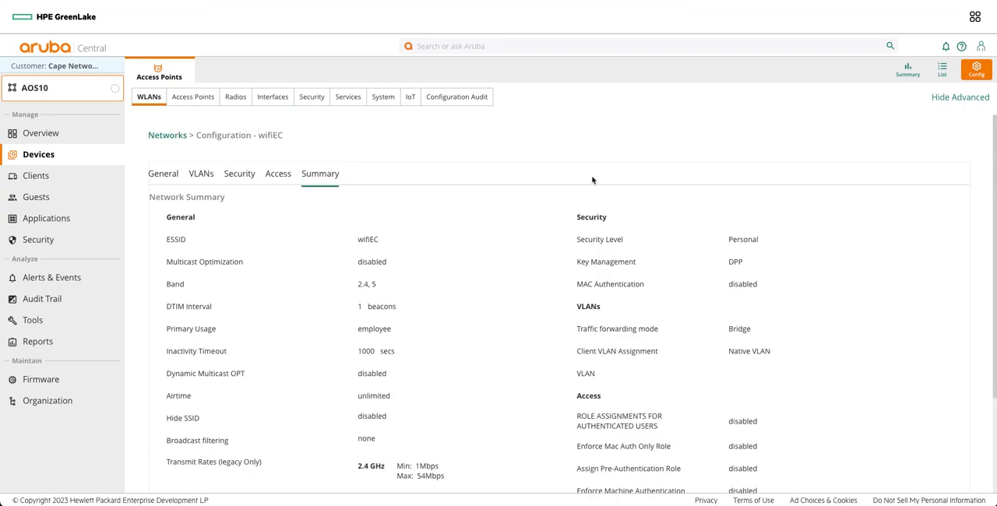
mouse_move(401, 186)
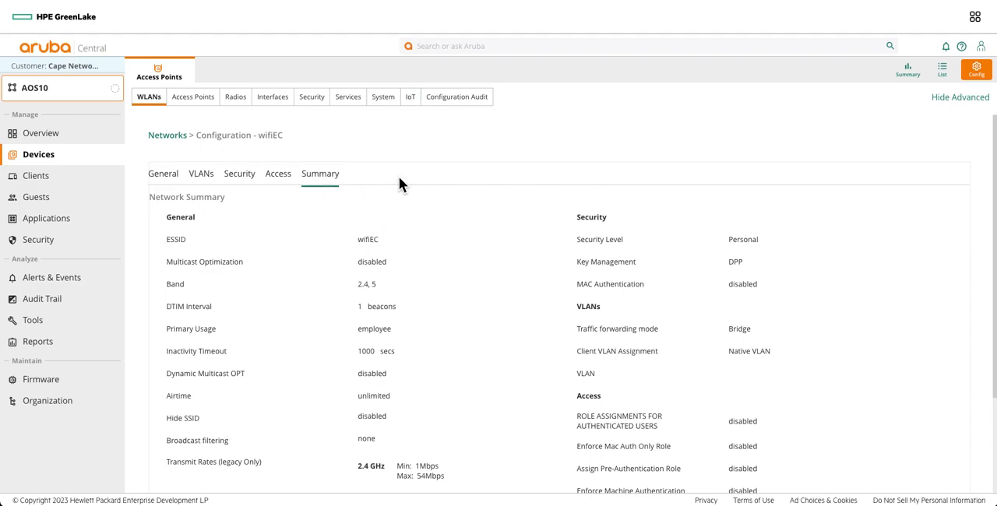
Step: Check DPP Provisioning in the default radio profile's advanced settings
click(235, 97)
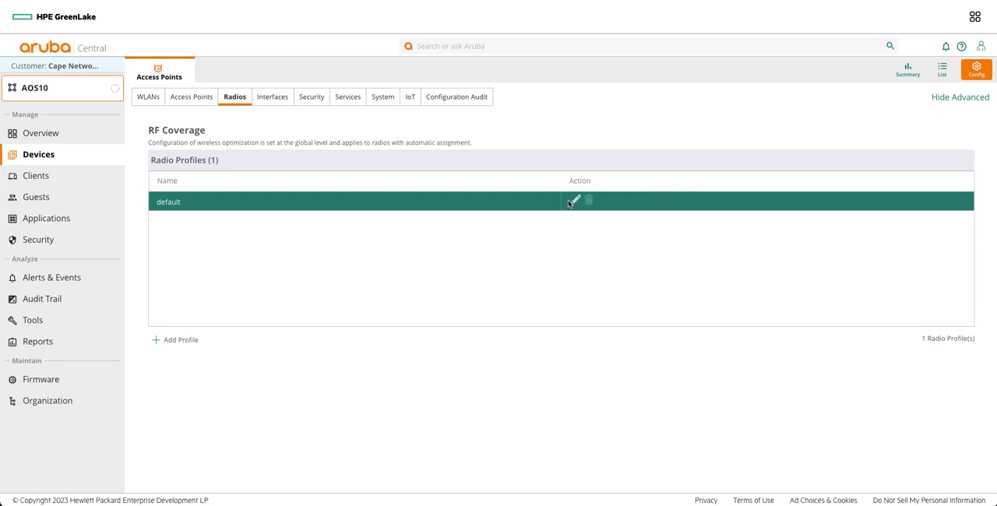
click(574, 201)
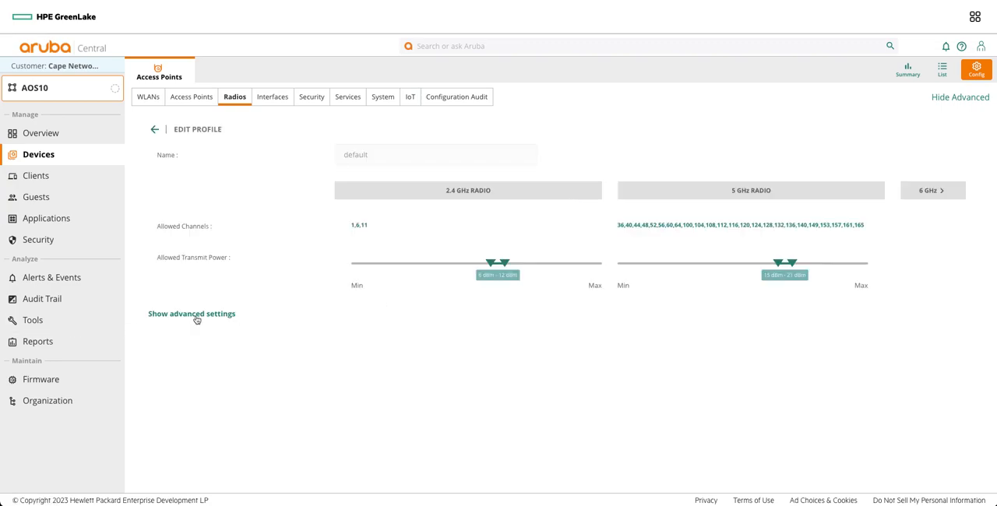
click(191, 313)
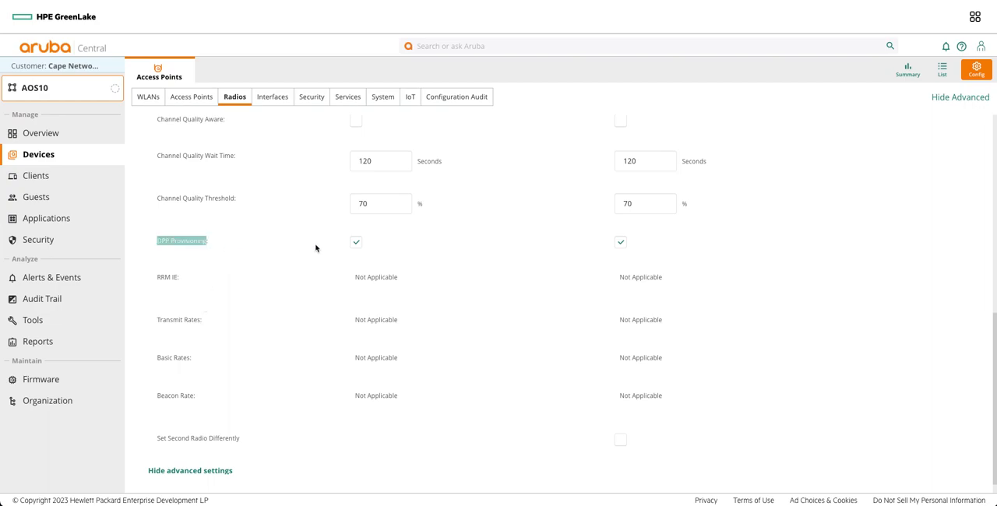
mouse_move(584, 260)
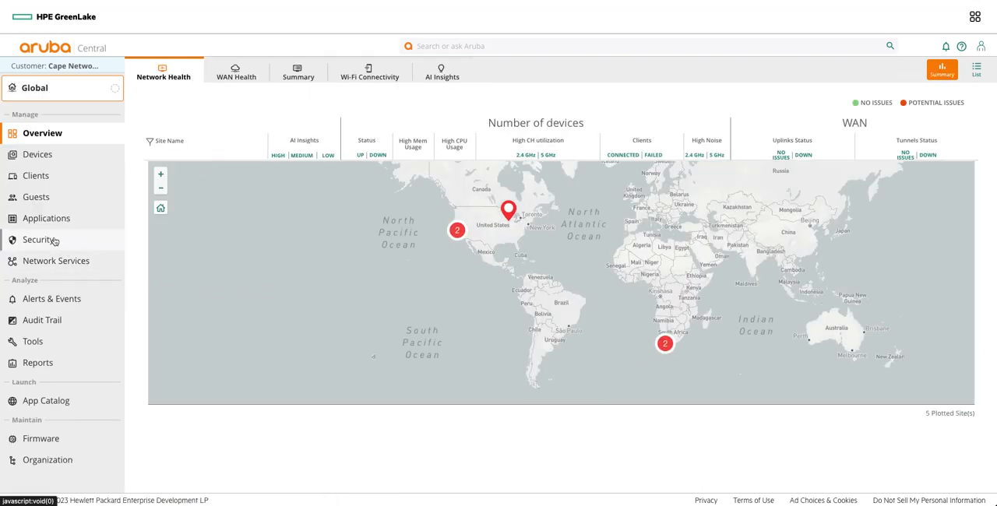
Step: Assign wifiEC to the Wi‑Fi Easy Connect service and open the Aruba UXI Sensors link
click(41, 240)
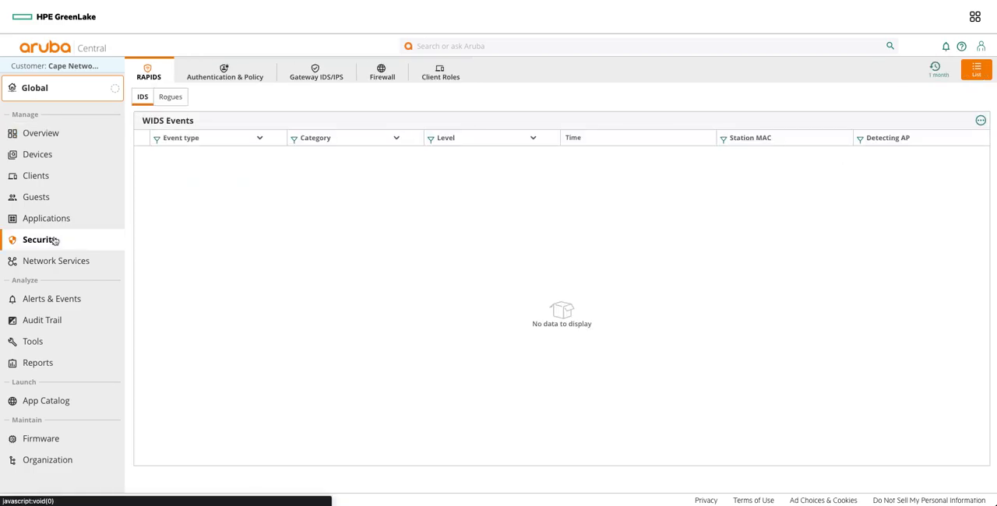
click(225, 72)
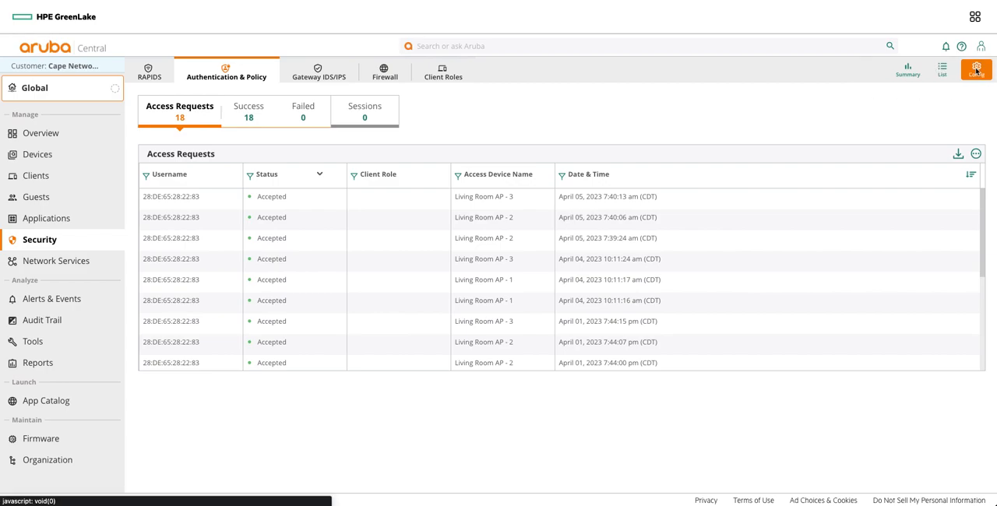
click(975, 69)
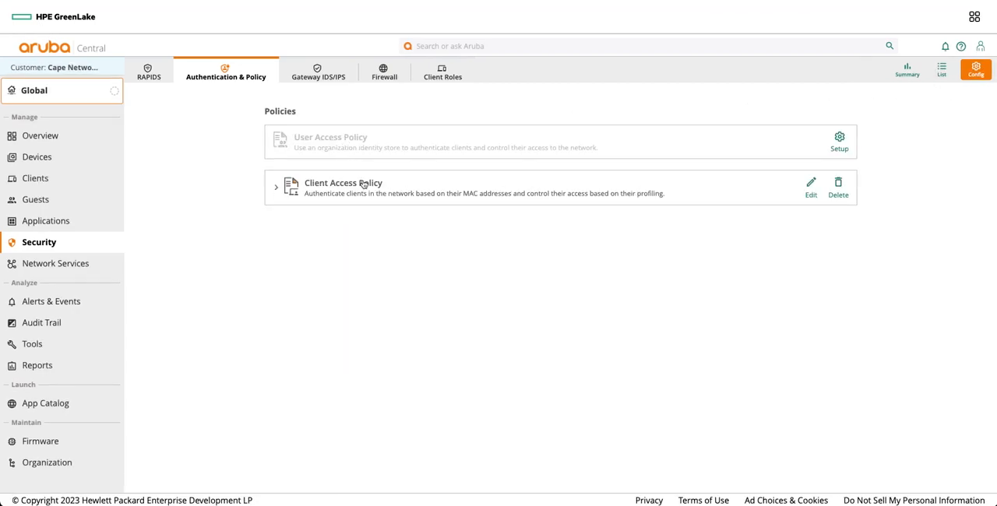
click(275, 187)
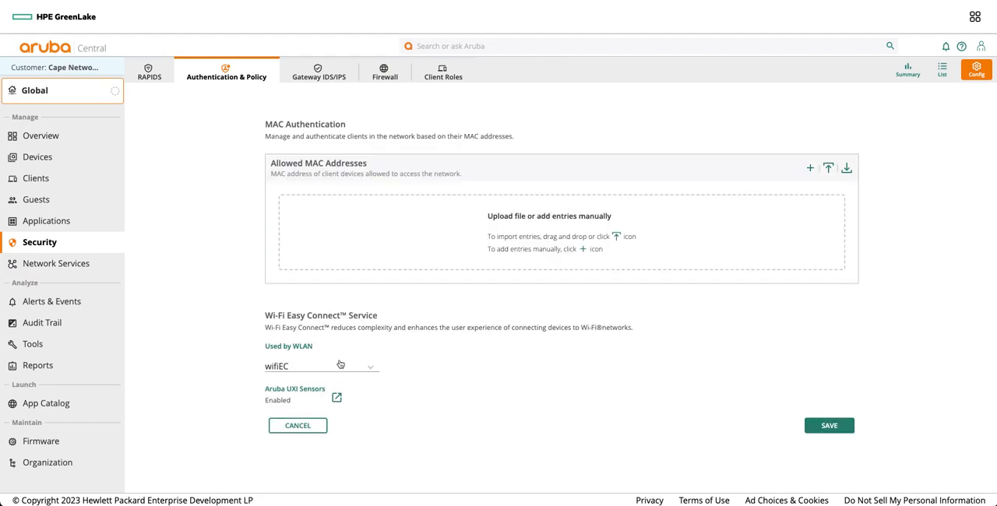
click(339, 366)
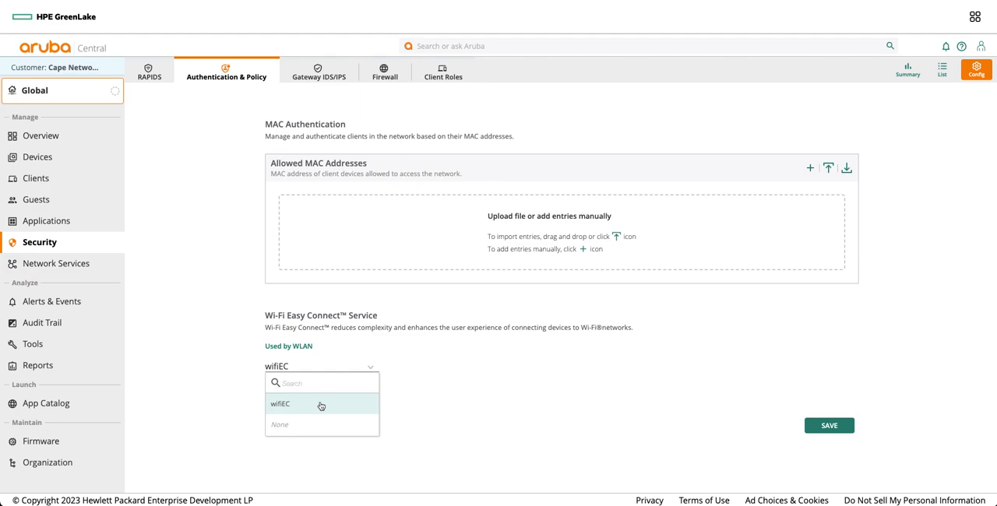
click(280, 403)
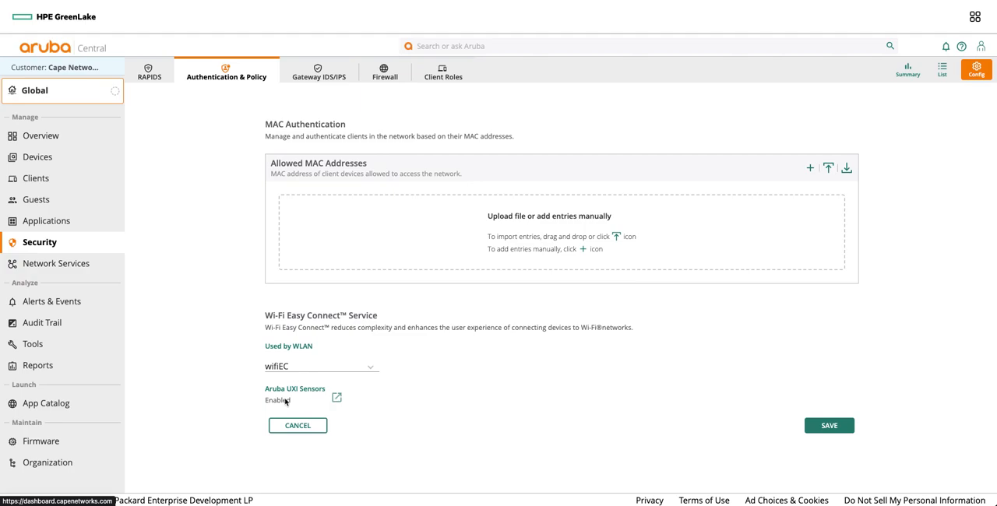
mouse_move(402, 415)
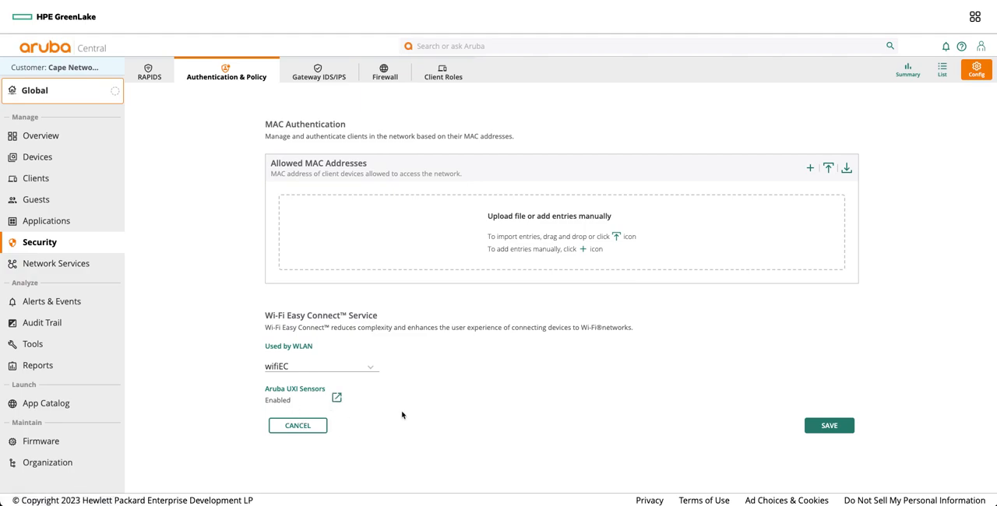
mouse_move(309, 429)
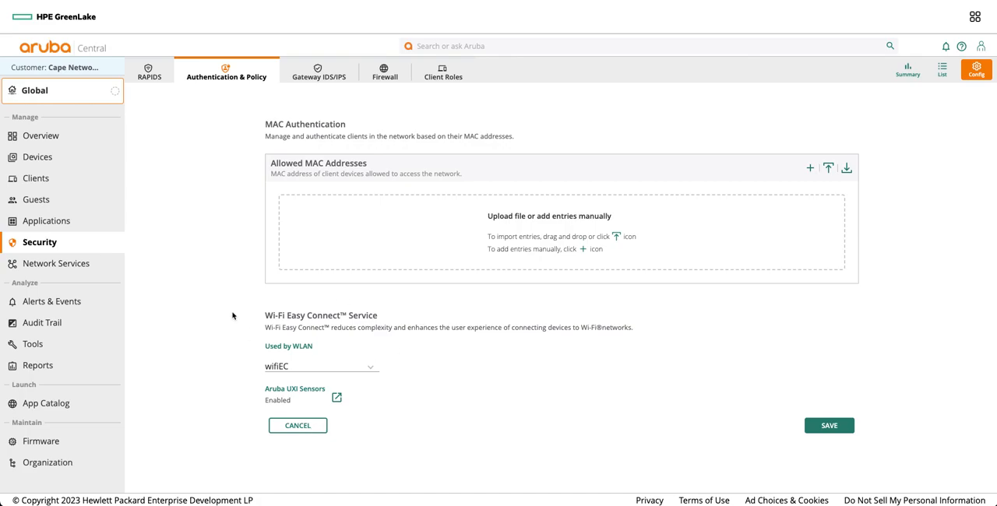
click(337, 397)
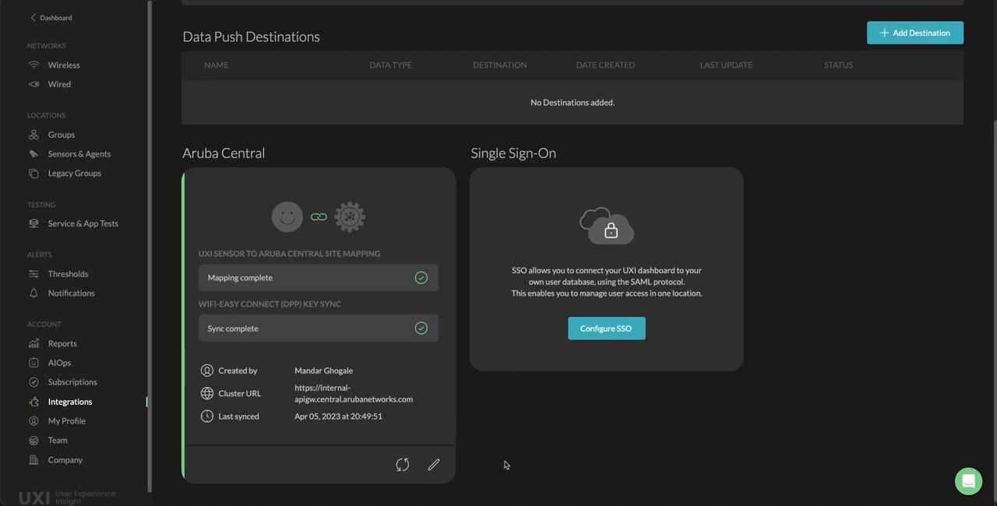
mouse_move(508, 448)
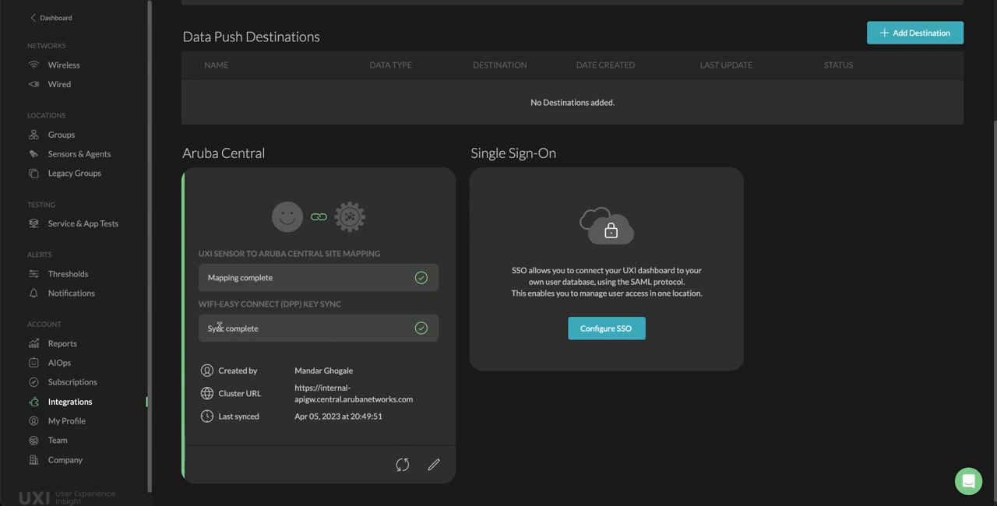
mouse_move(354, 307)
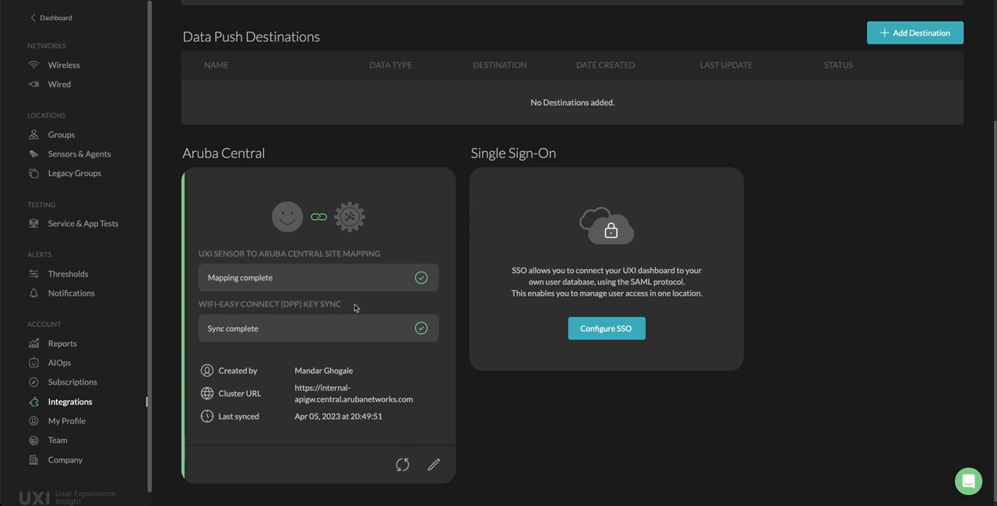
mouse_move(279, 334)
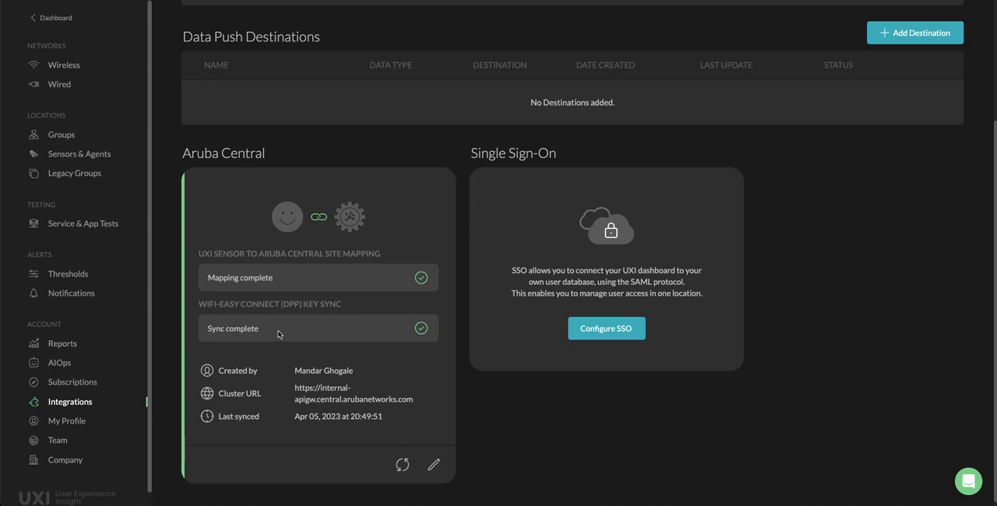
mouse_move(280, 334)
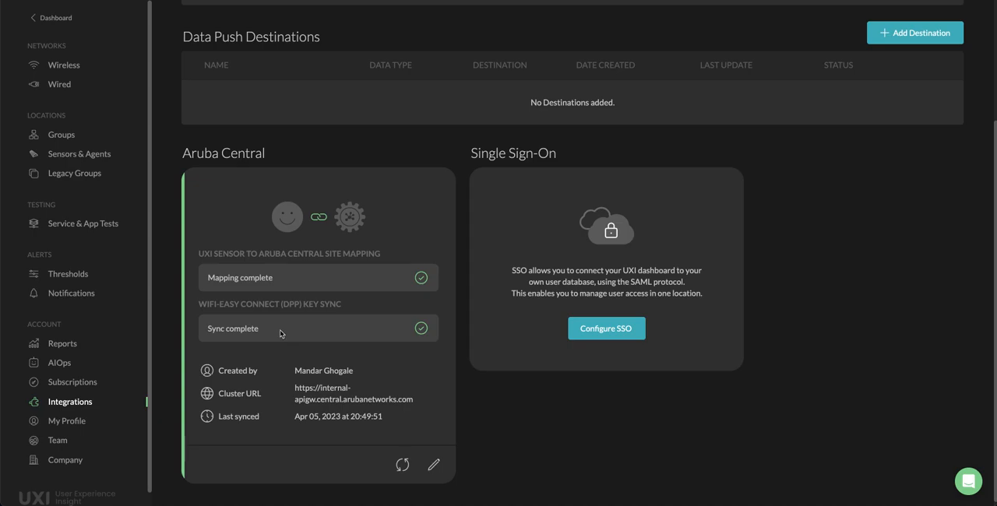
mouse_move(513, 384)
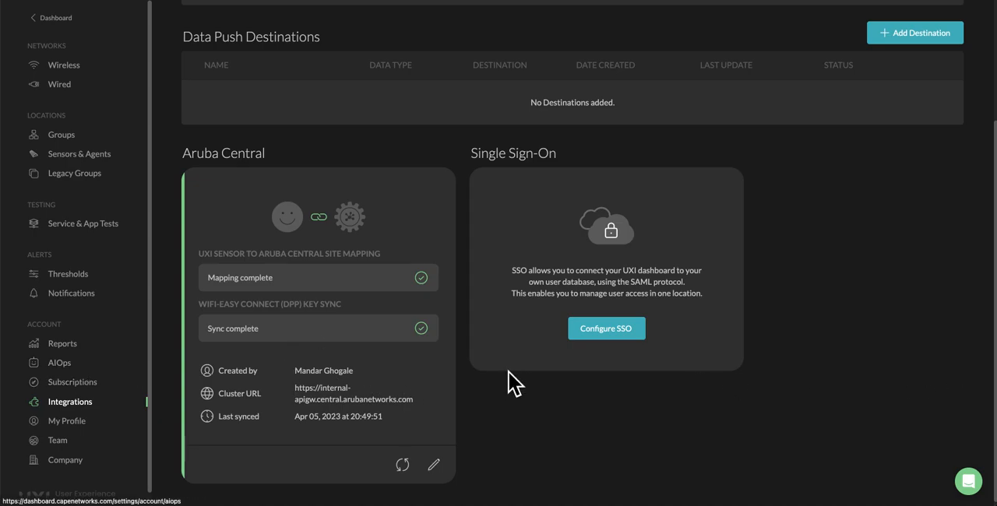
mouse_move(162, 205)
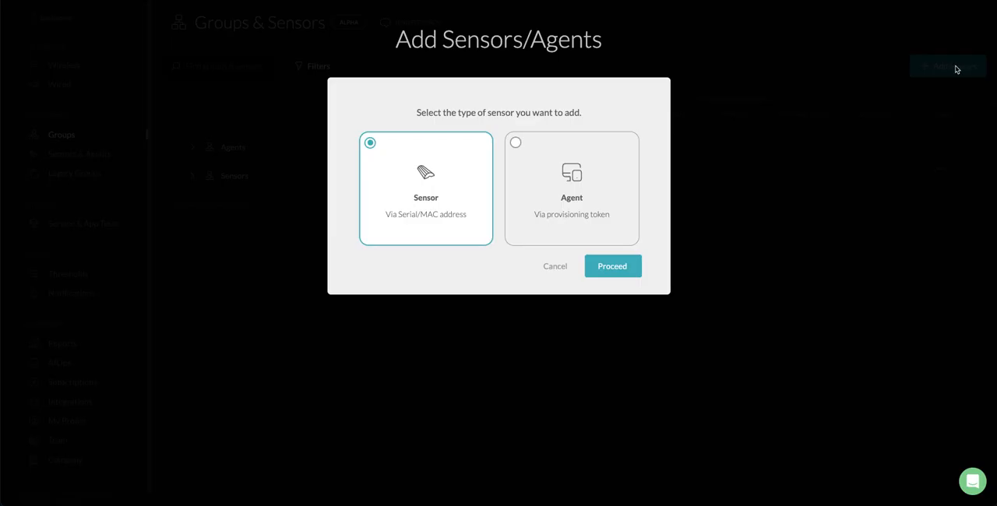
Step: Proceed with Sensor (Via Serial/MAC address) to the single-sensor entry form
click(612, 266)
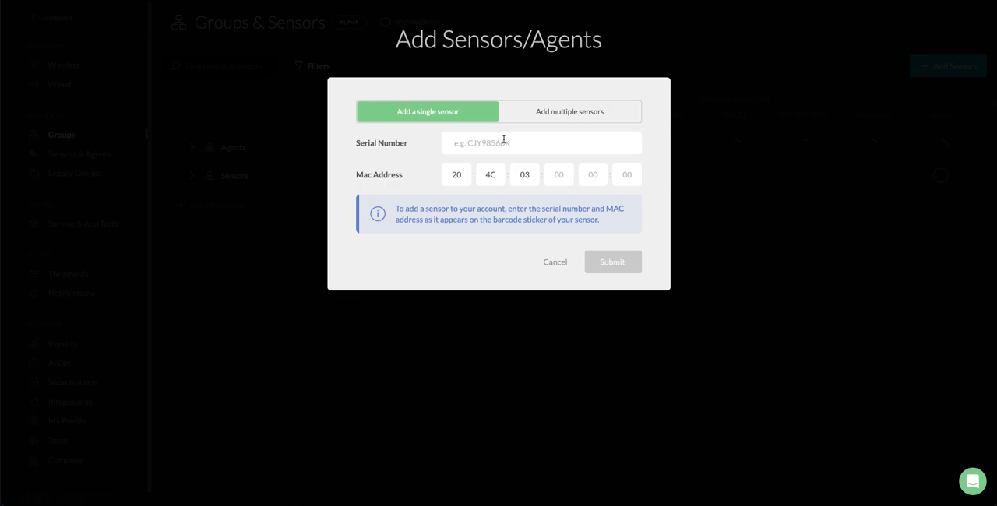
mouse_move(533, 162)
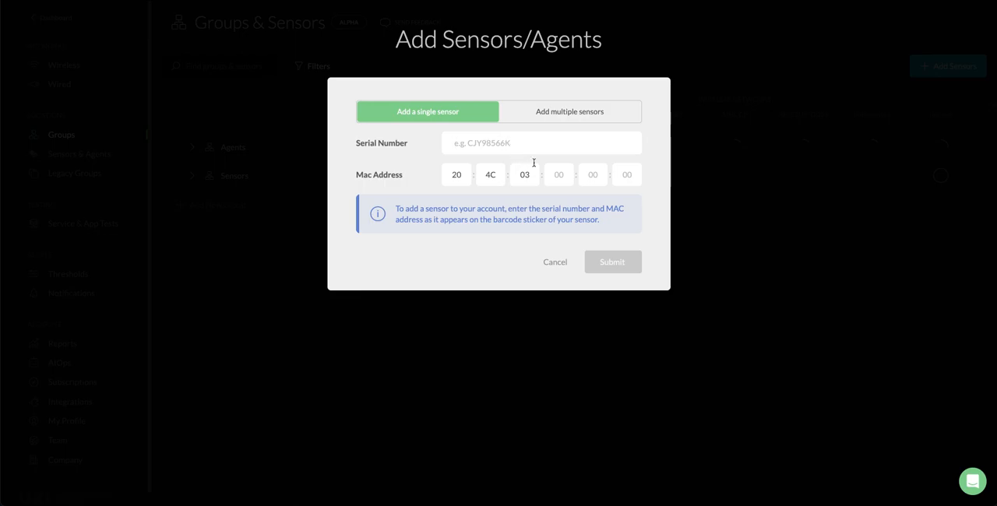
mouse_move(599, 237)
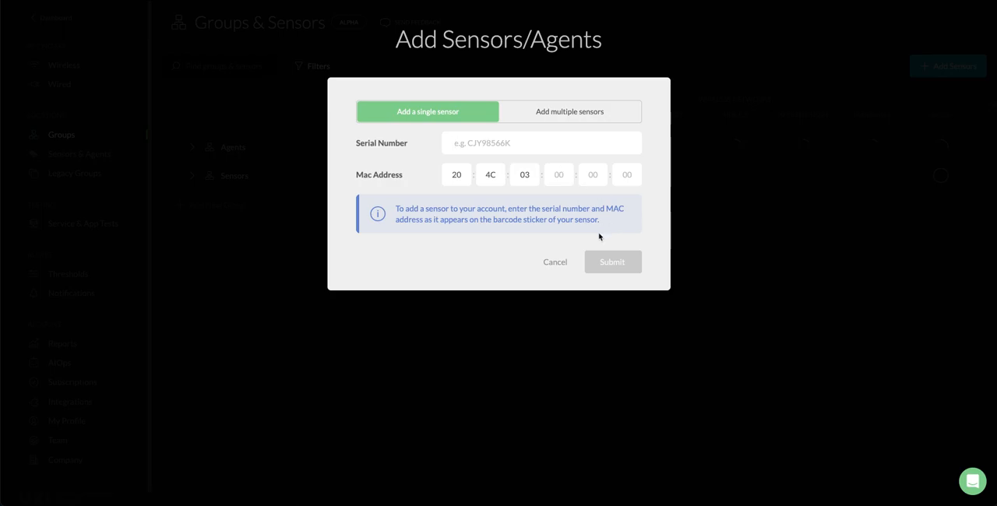
mouse_move(612, 262)
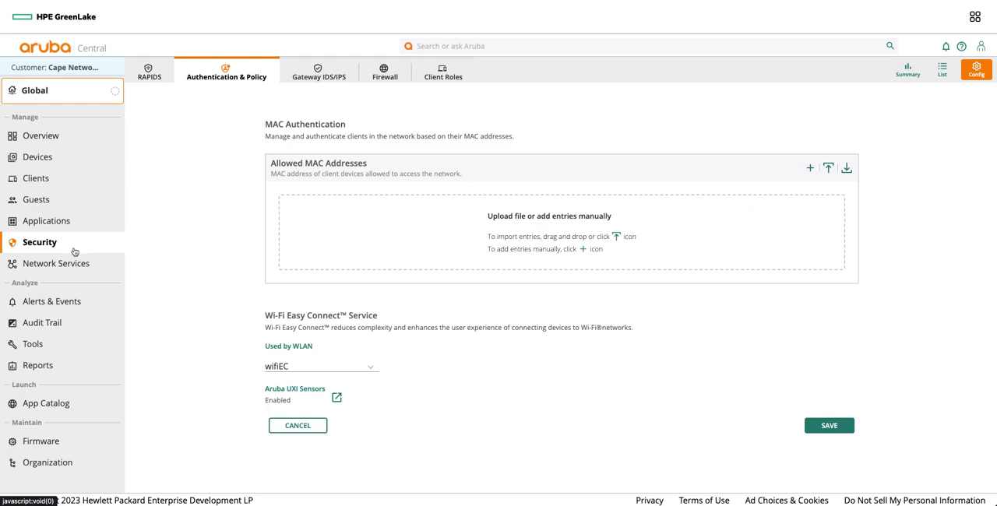
mouse_move(295, 440)
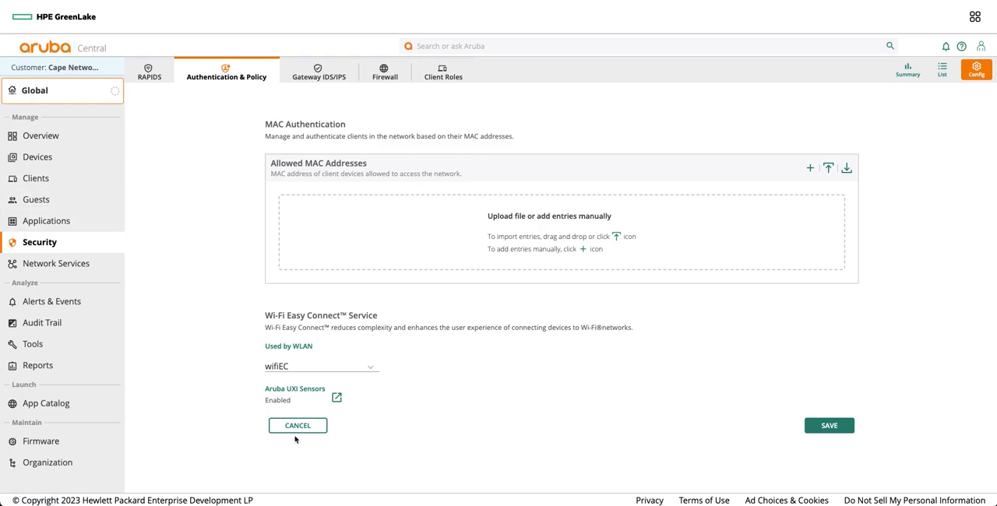
Step: Inspect the newest access request, accepted via the Dpp access policy on Living Room AP - 3
click(48, 220)
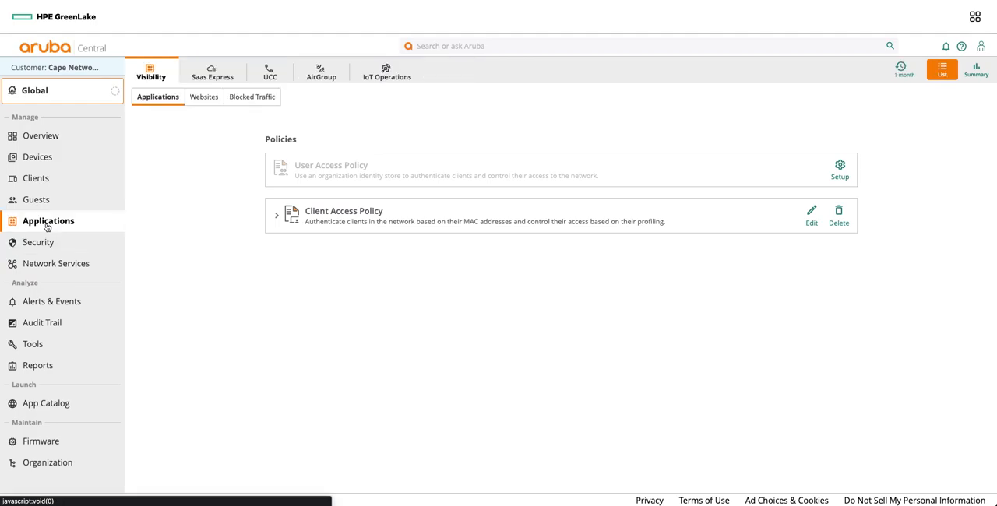
click(38, 242)
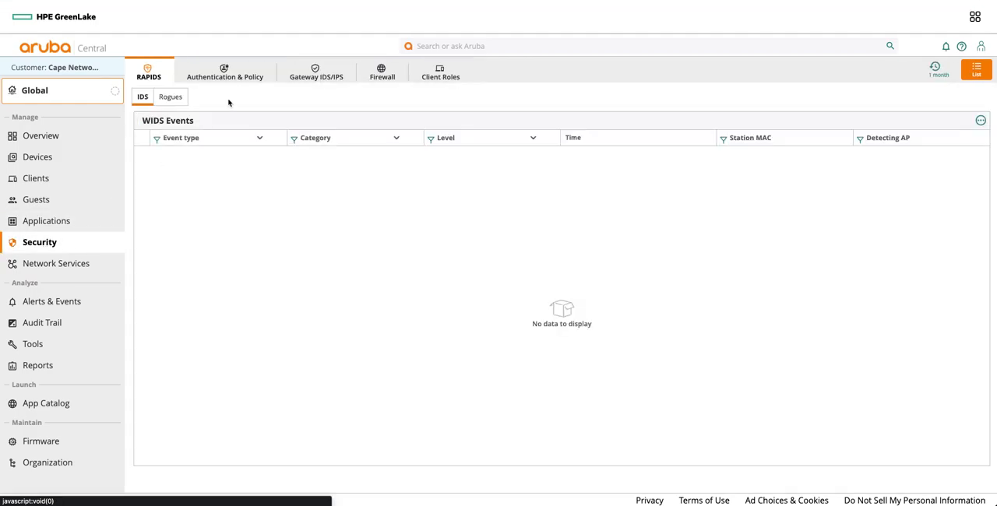
click(225, 72)
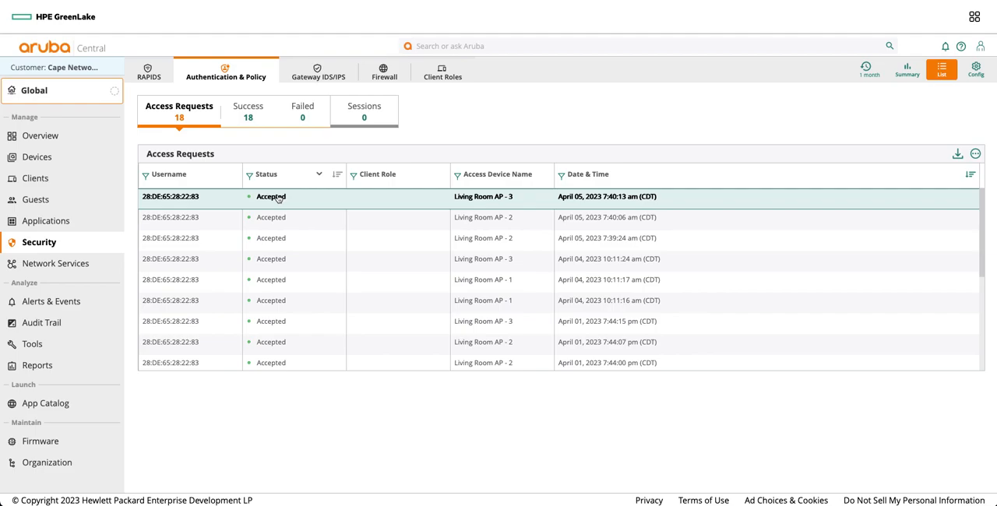
click(270, 196)
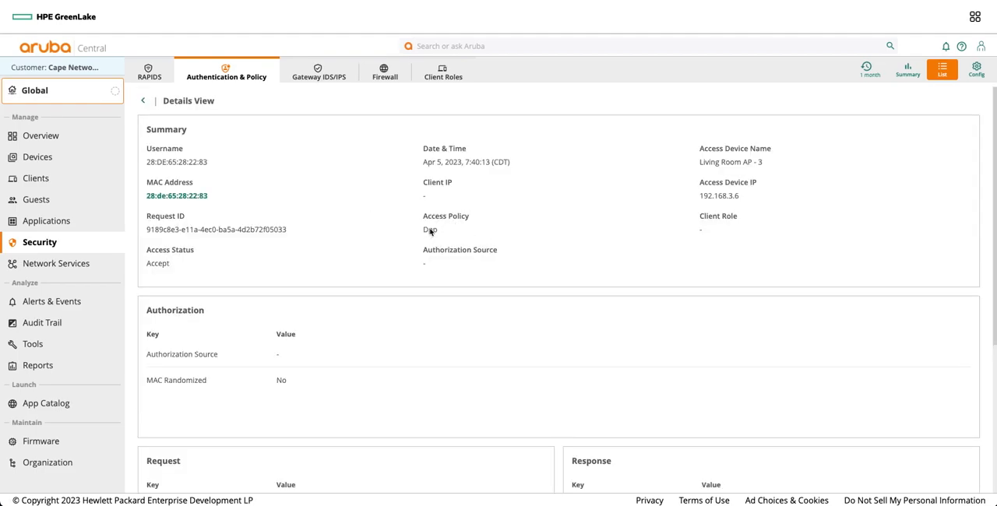
scroll(down, 3)
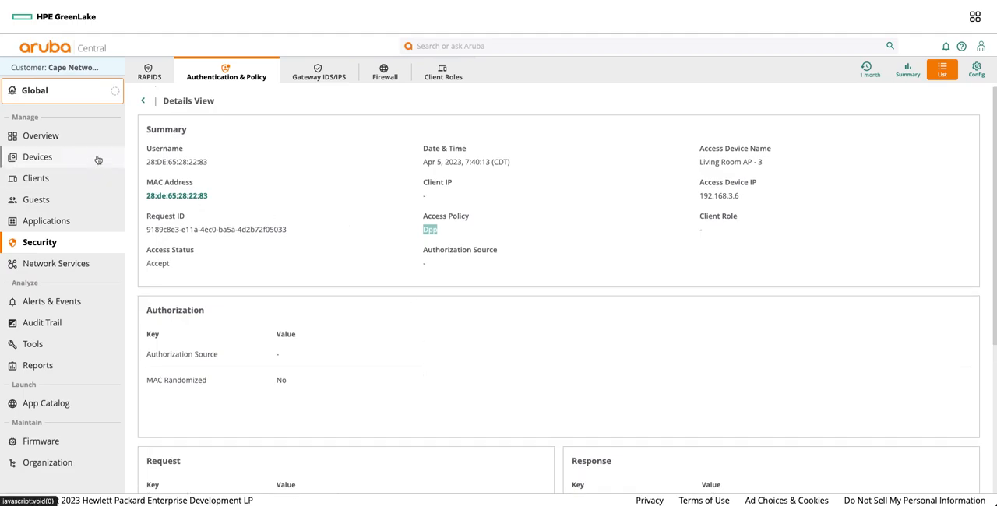
mouse_move(98, 159)
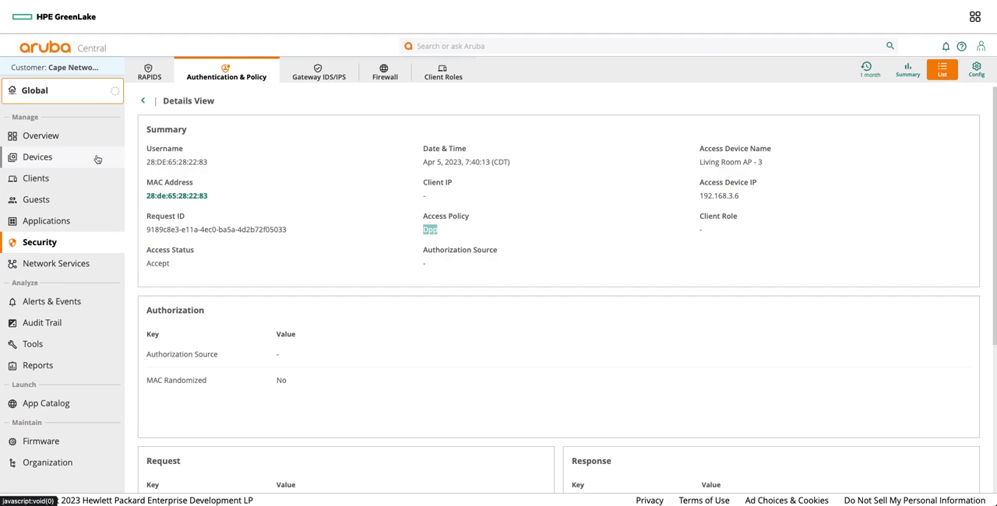
Step: Open the Devices clients list showing all 260 clients
click(39, 156)
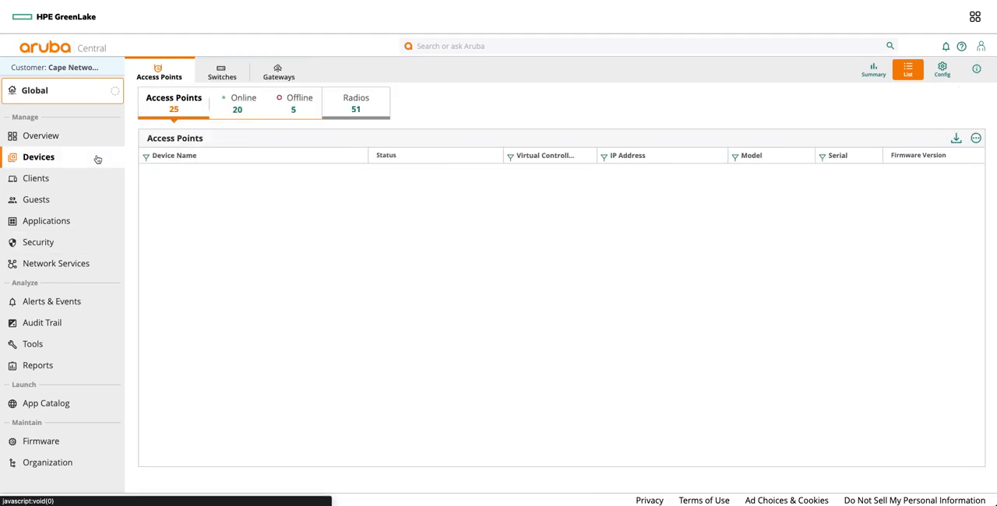
click(36, 178)
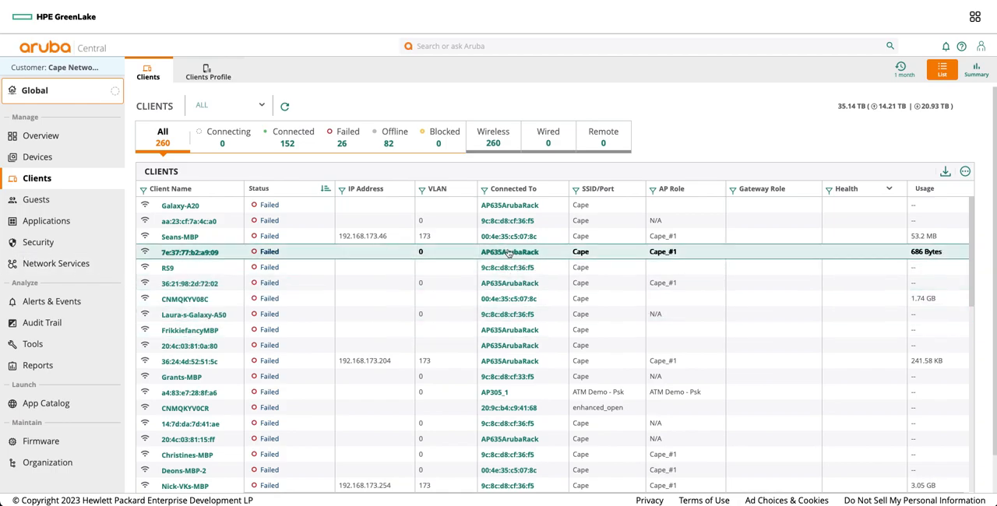
mouse_move(506, 257)
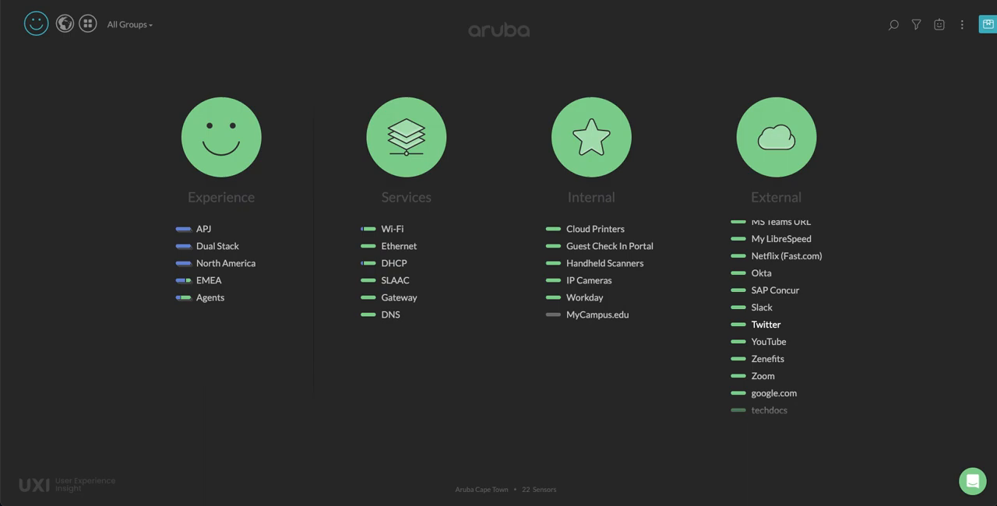
mouse_move(961, 24)
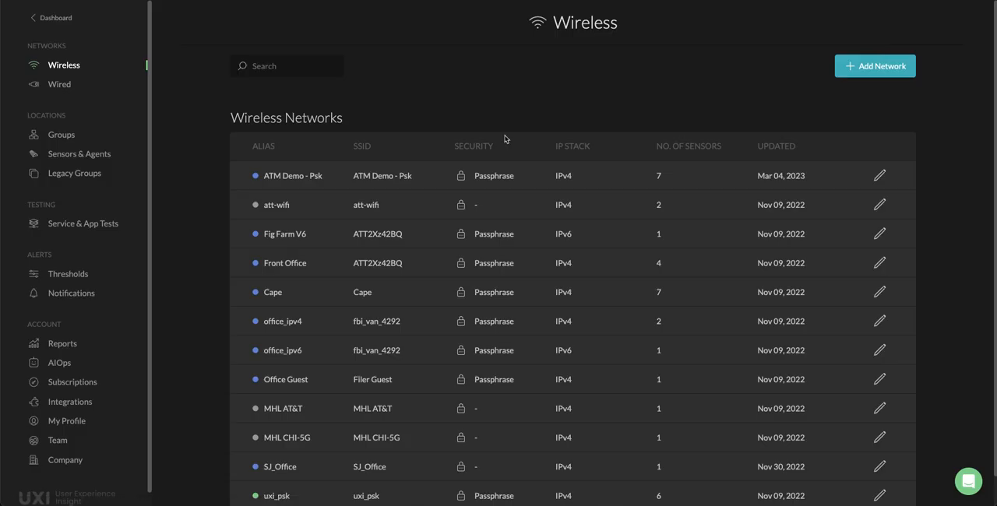
Step: Add a custom external test in Service & App Tests from the Webserver template
click(83, 224)
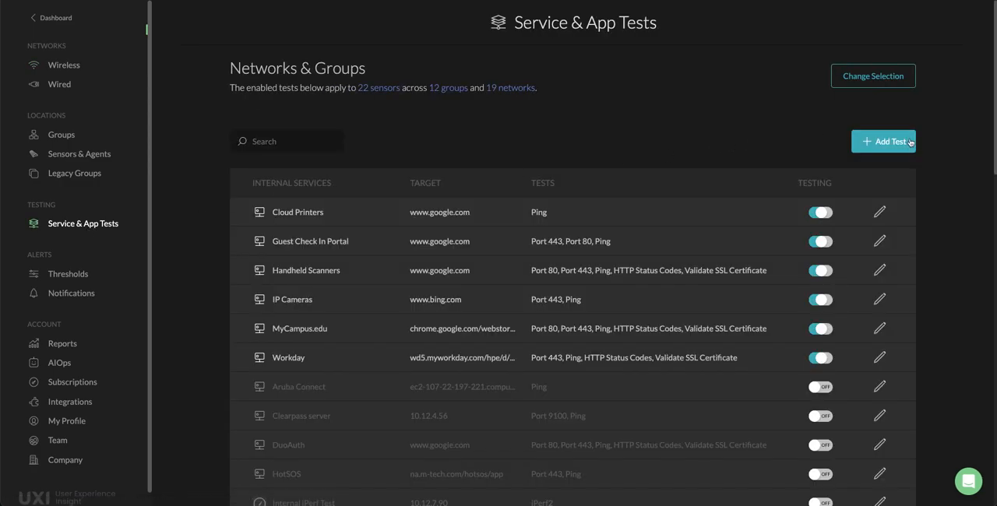
click(883, 141)
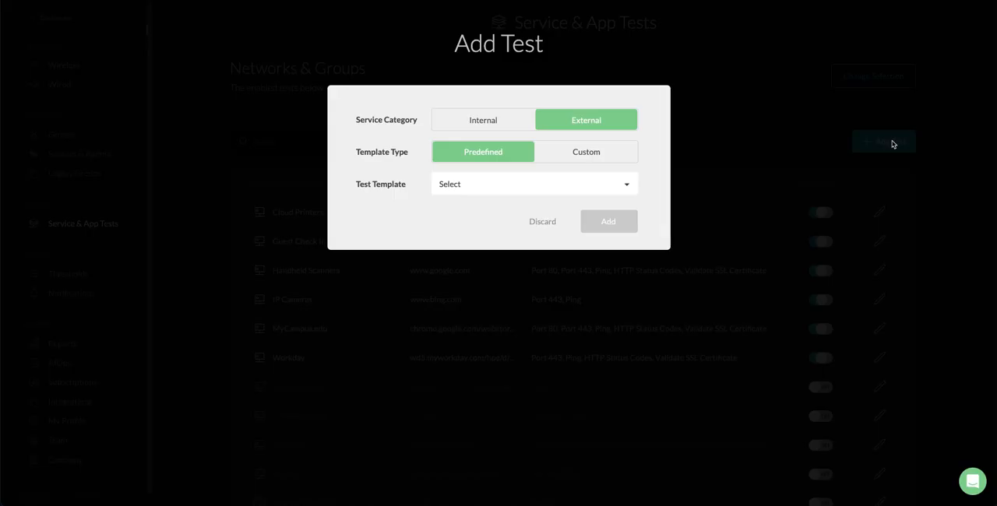
click(483, 120)
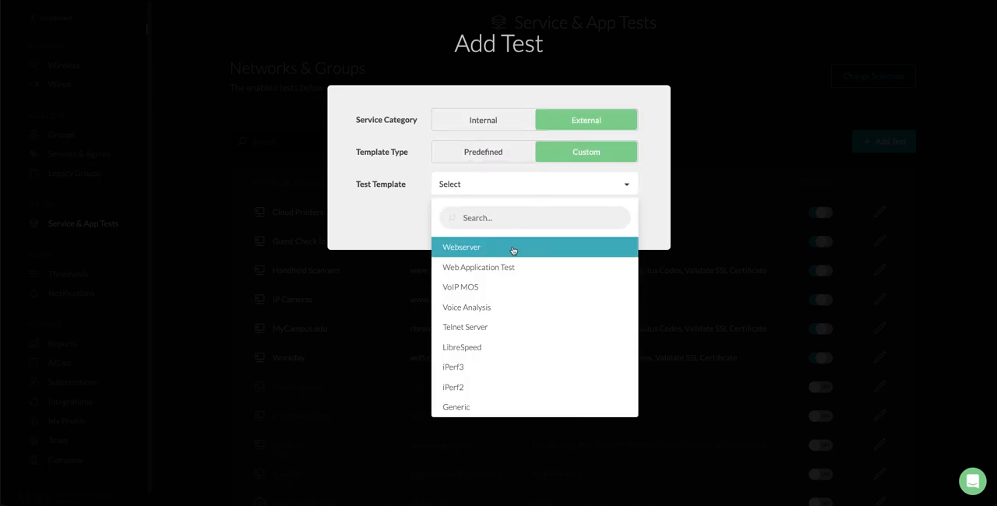
click(461, 246)
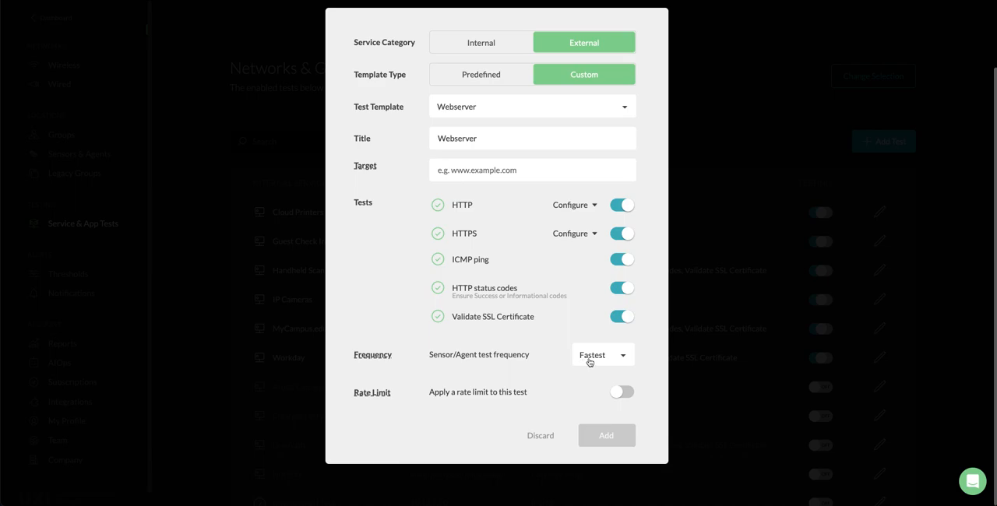
click(602, 355)
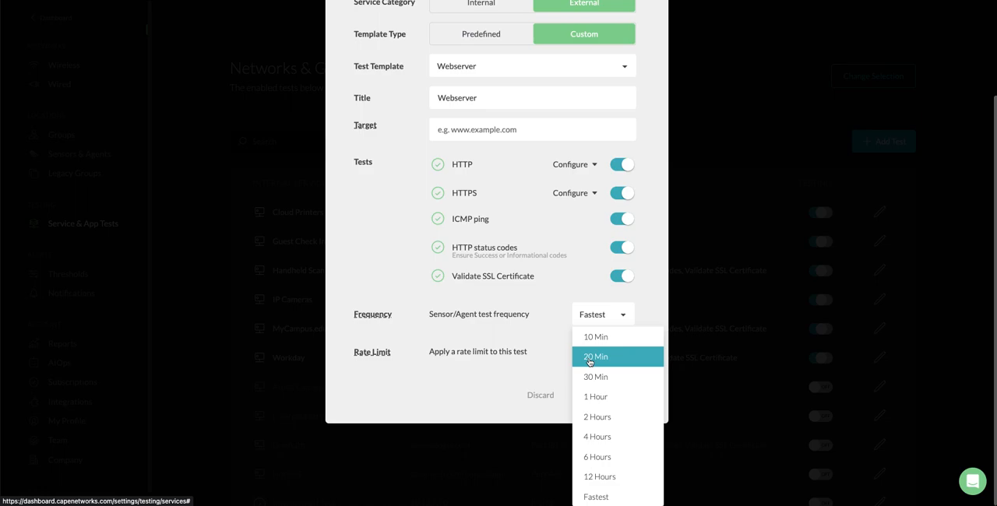
mouse_move(618, 377)
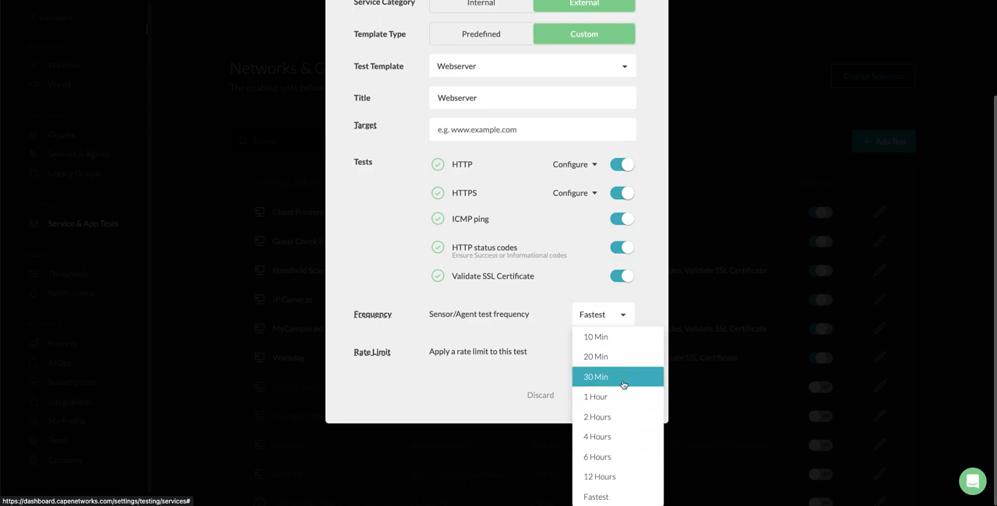
mouse_move(595, 356)
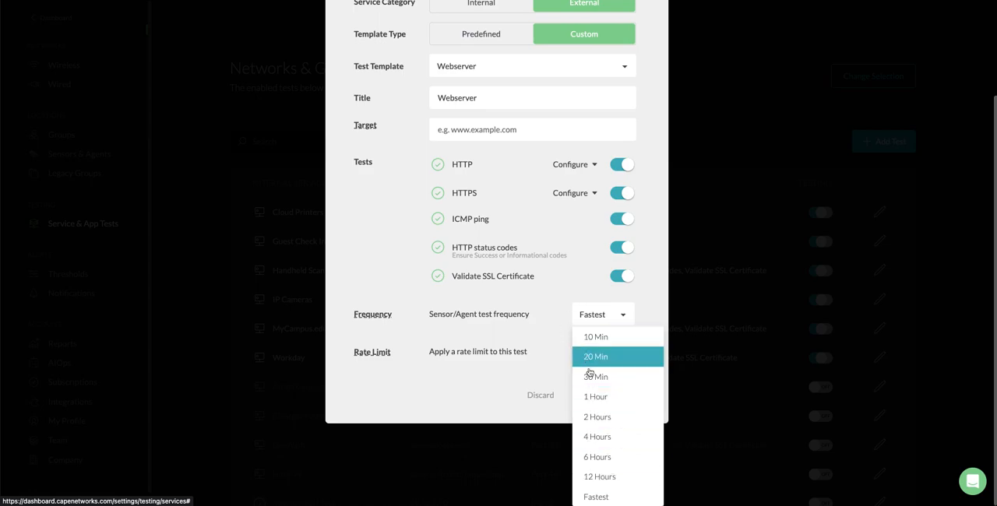
mouse_move(595, 337)
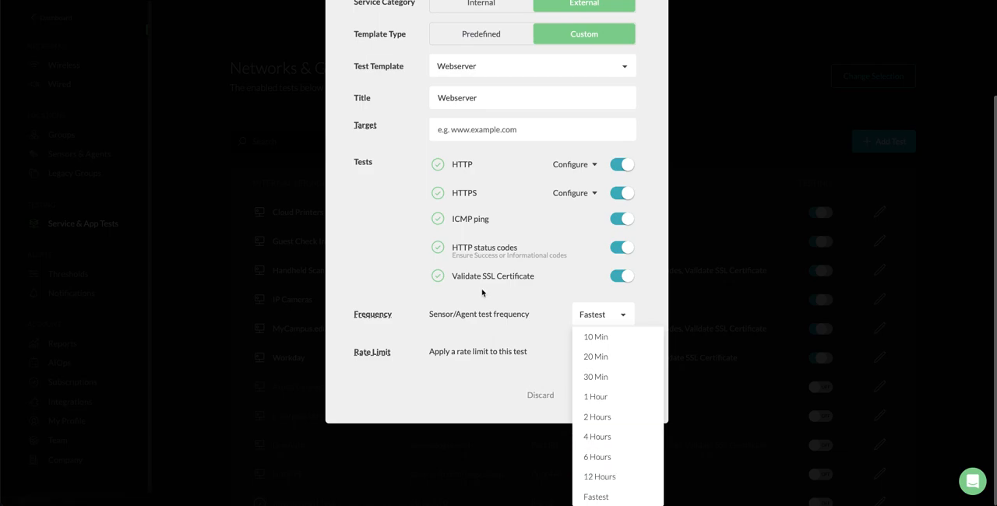
click(596, 497)
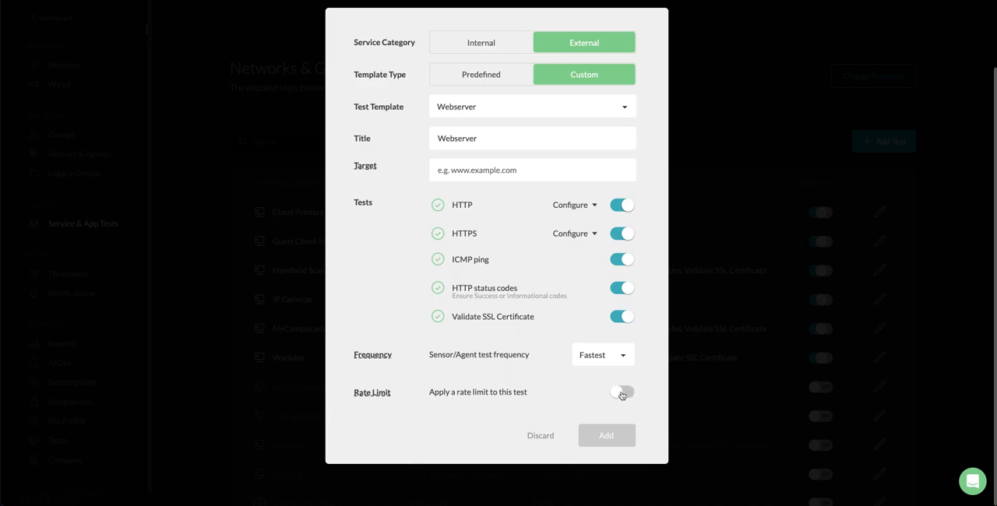
Step: Enable rate limiting on the Webserver test at 10 tests per minute
click(621, 392)
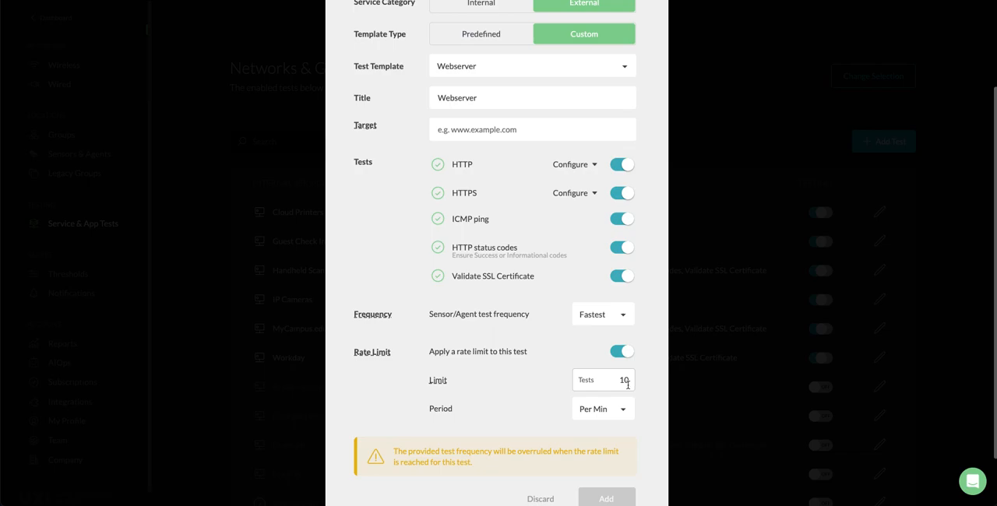
mouse_move(631, 389)
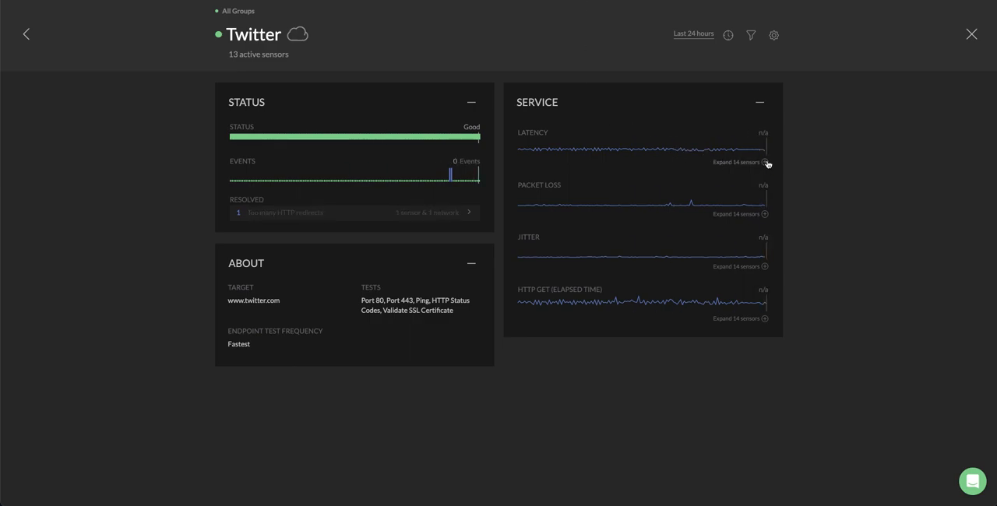
Step: Show the Twitter test's per-sensor latency breakdown for the last hour
click(741, 163)
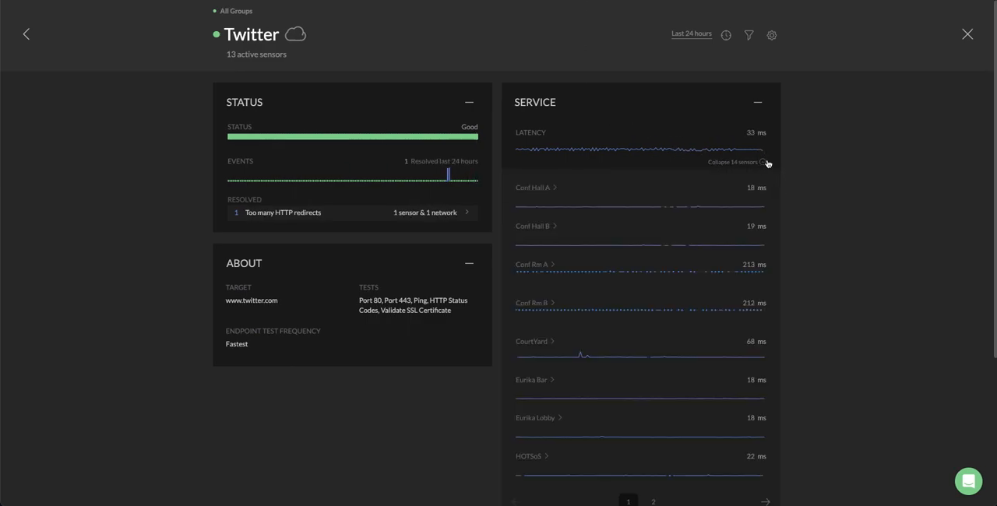
click(689, 33)
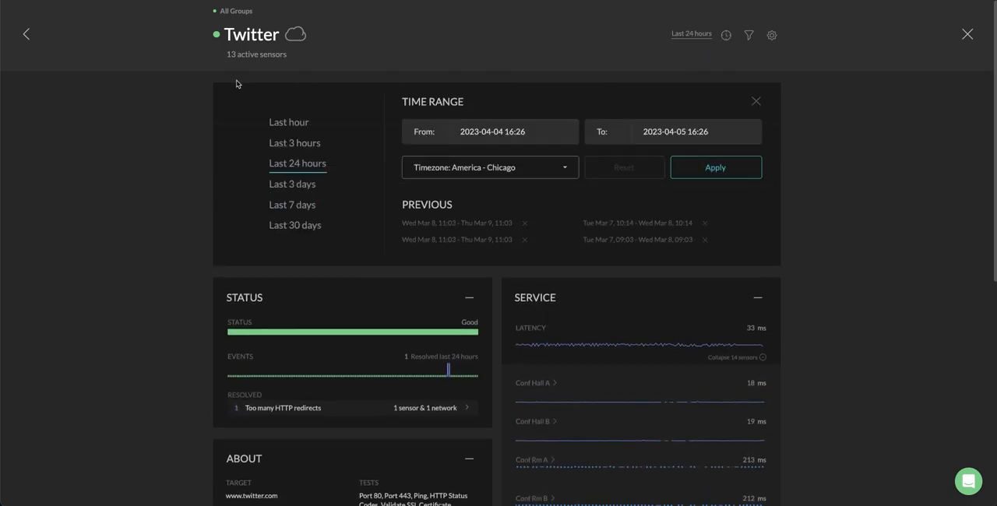
click(289, 123)
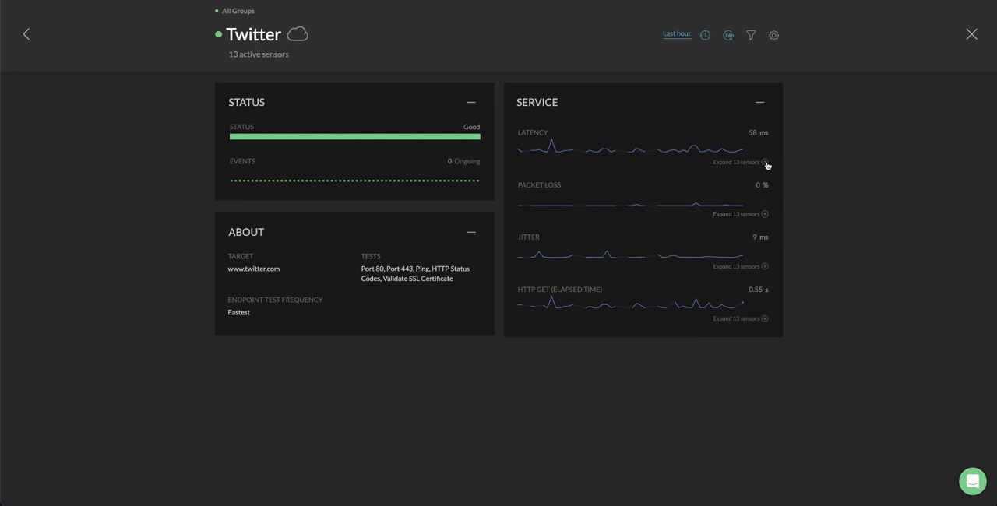
click(741, 162)
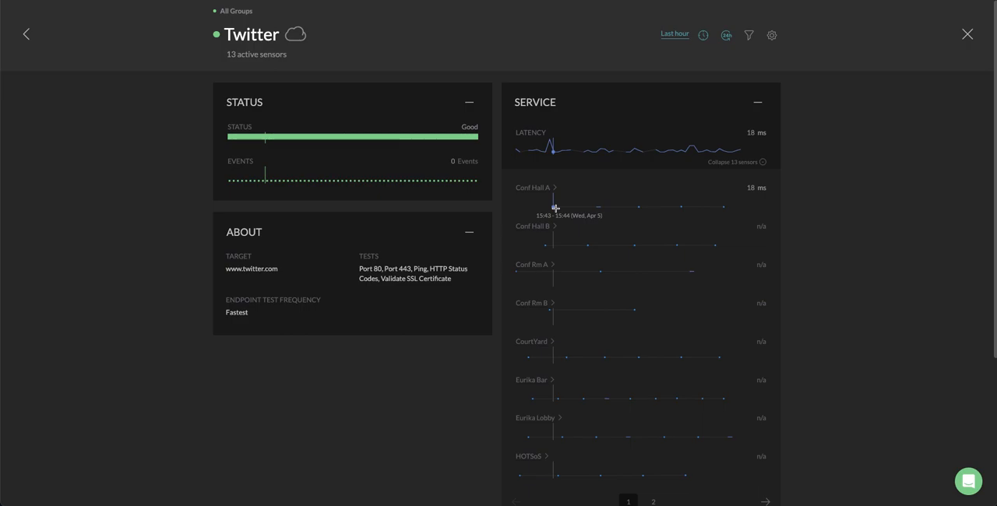
mouse_move(583, 206)
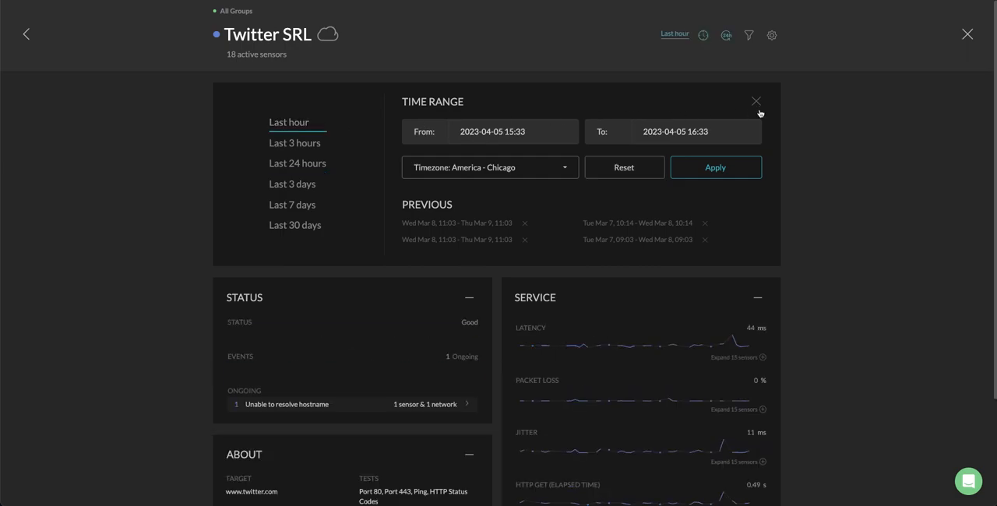
Step: Expand the Twitter SRL latency view into per-sensor graphs for all 15 sensors and browse them
click(752, 100)
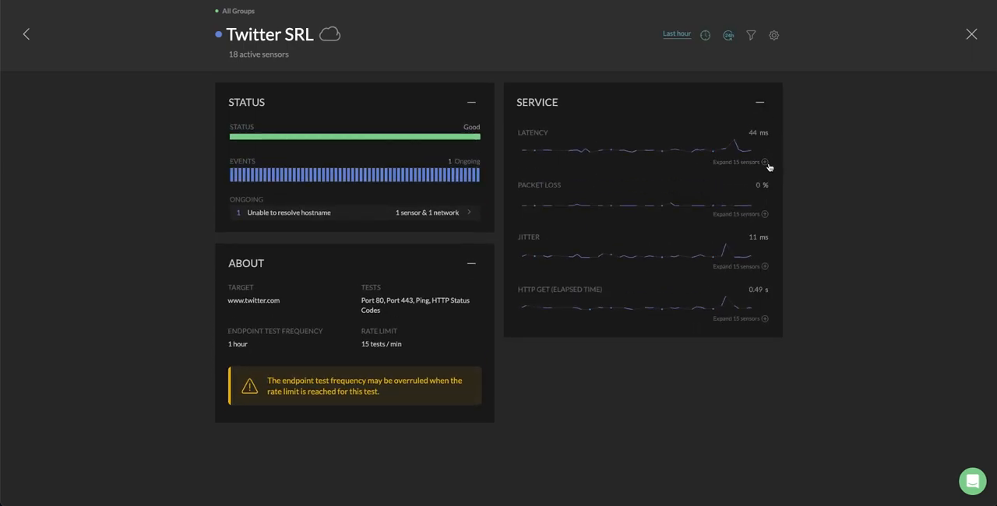
click(764, 162)
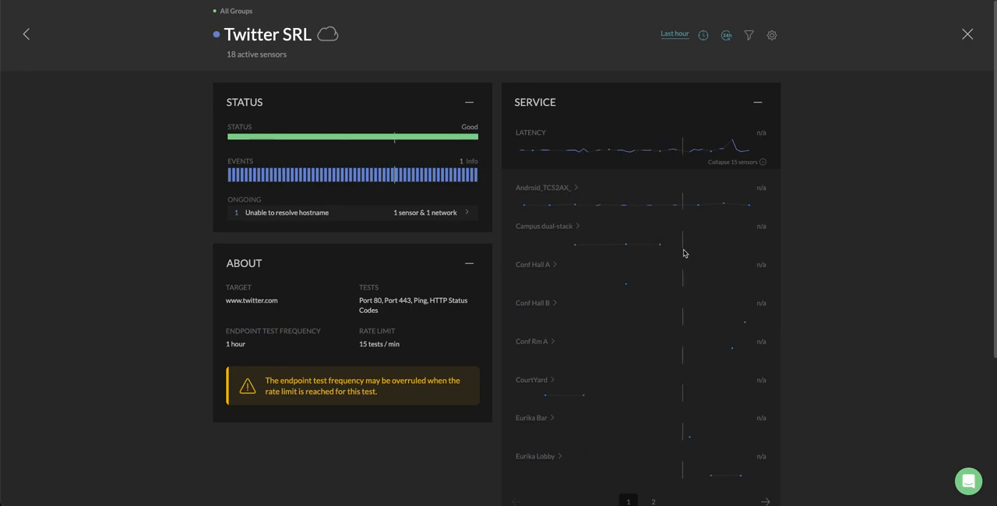
scroll(down, 3)
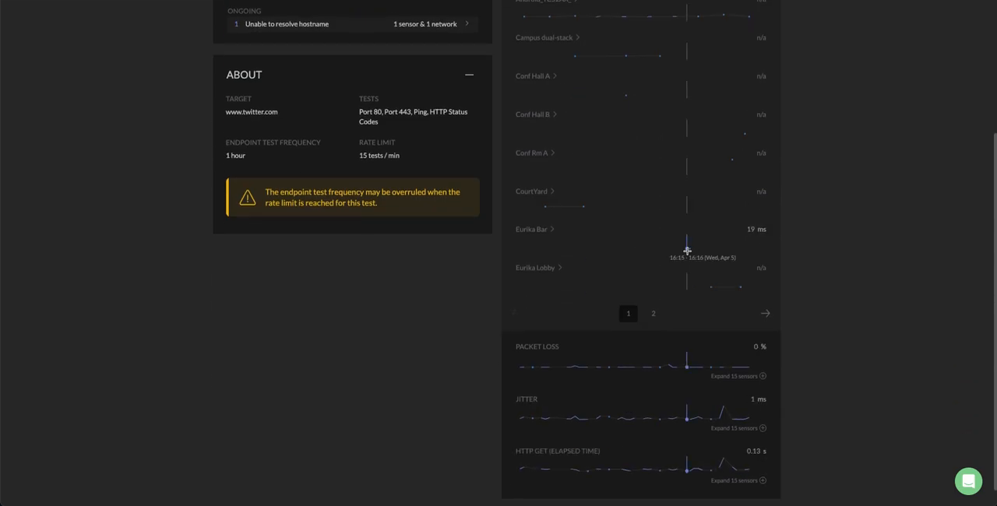
mouse_move(677, 251)
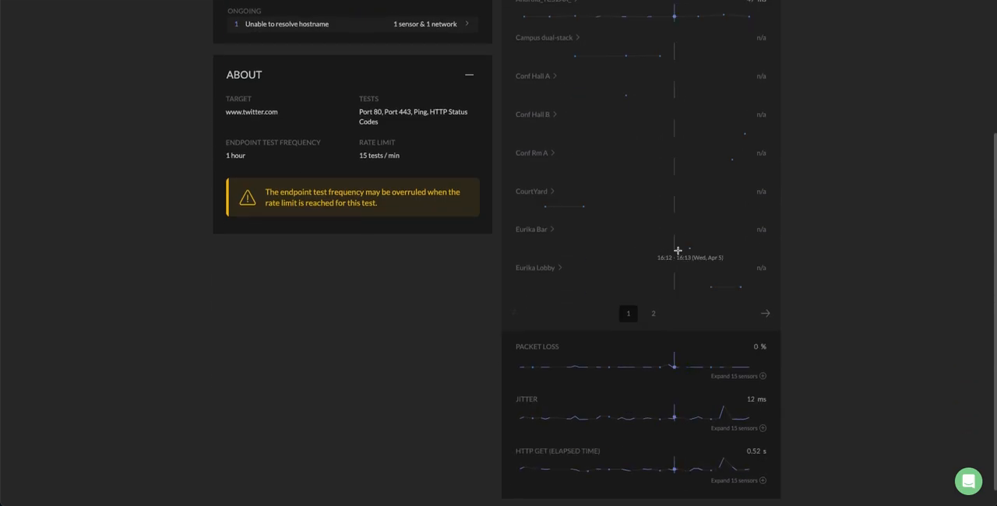